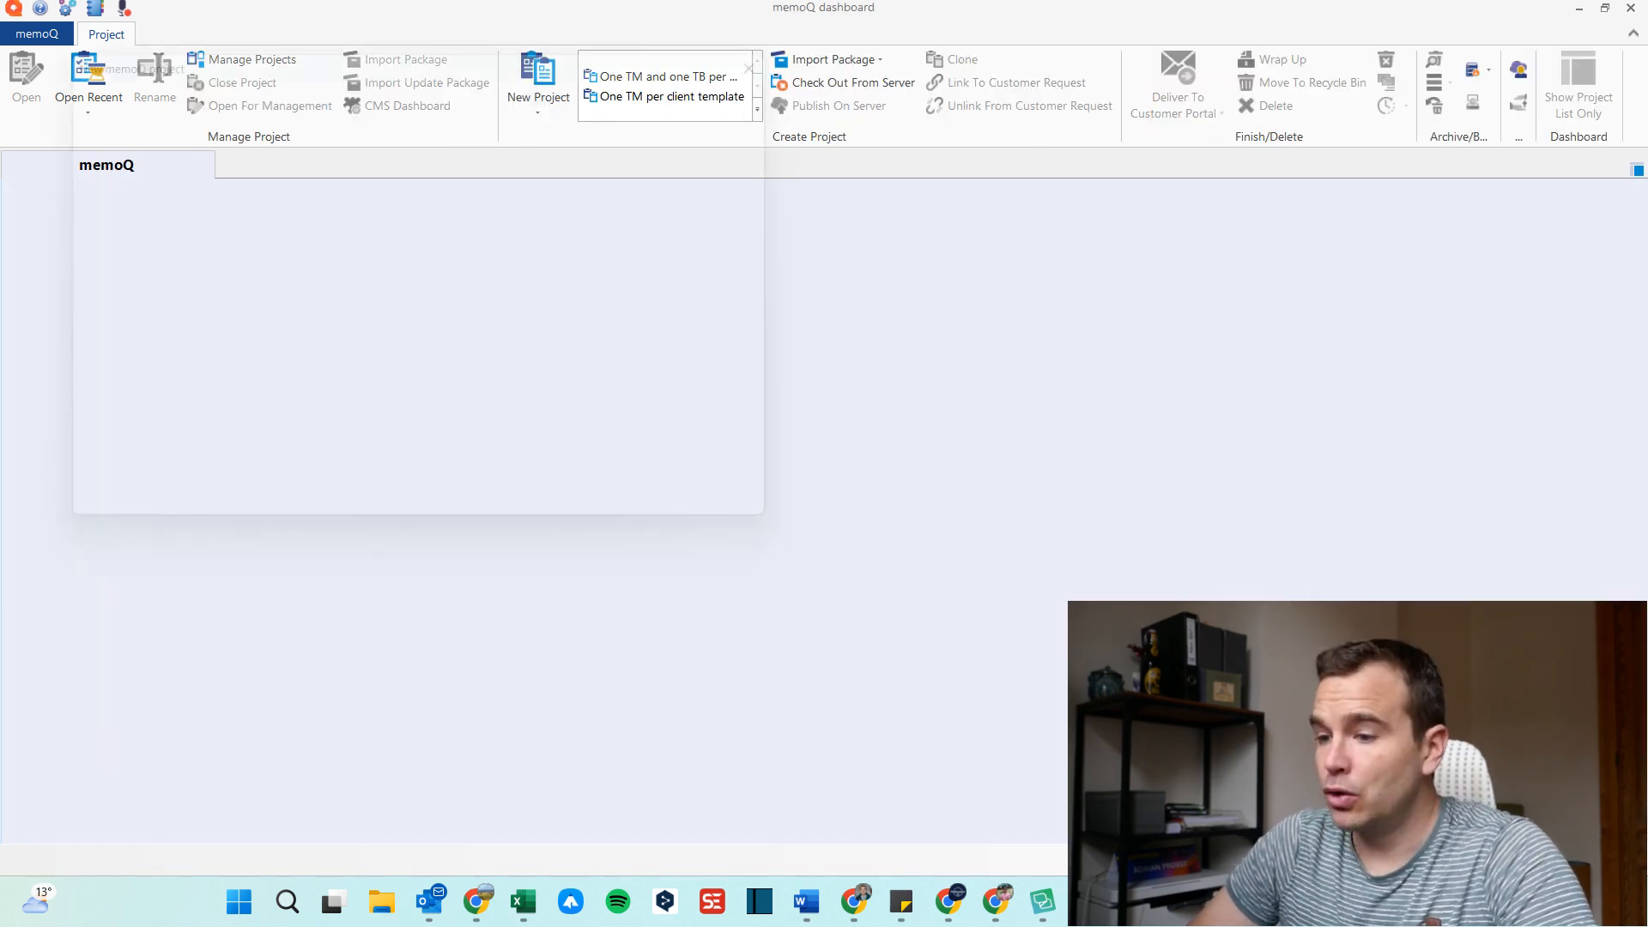
# Create a new project named Oranges, keeping default documents and translation memories, and finish the wizard.
pyautogui.click(537, 79)
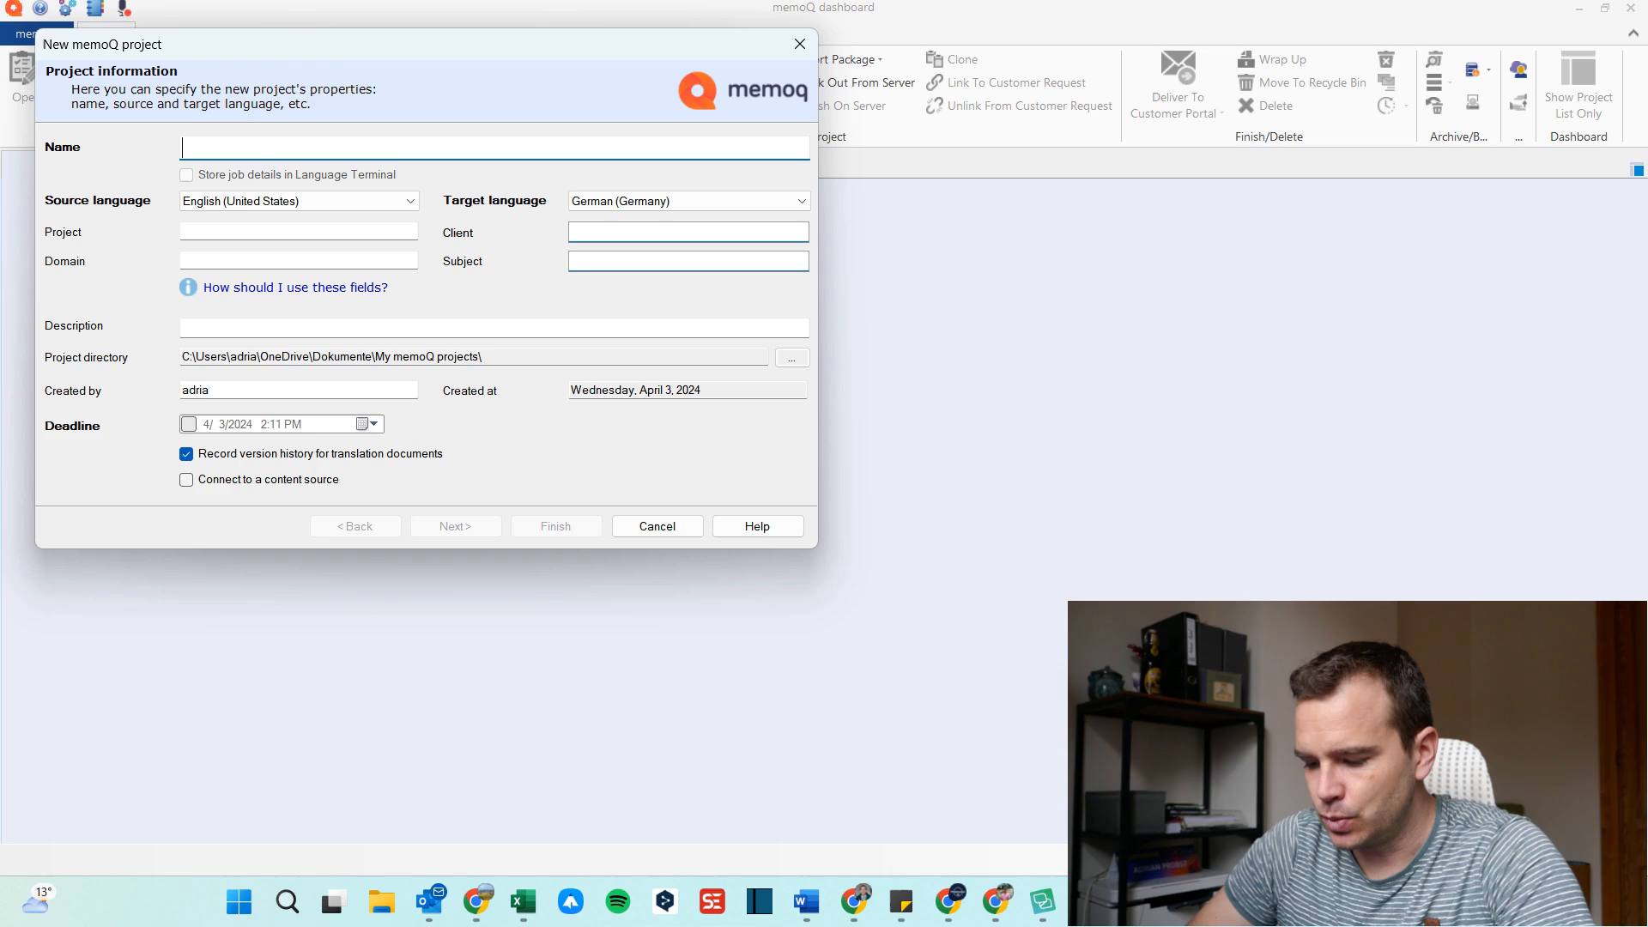
pyautogui.write('O')
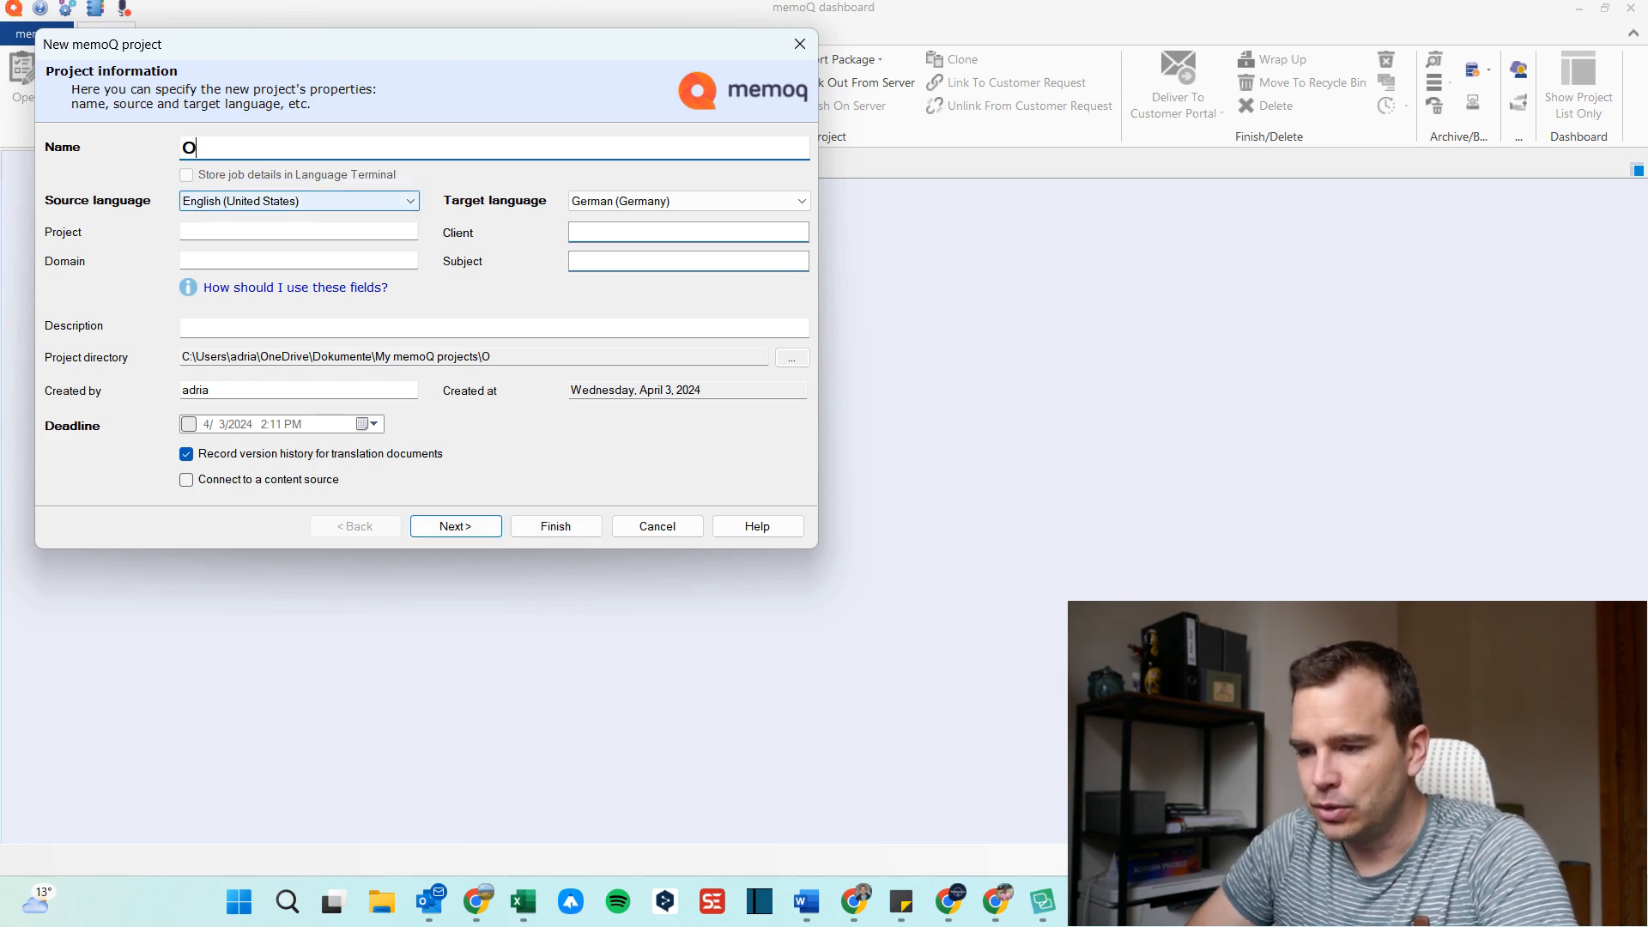
pyautogui.write('ranges')
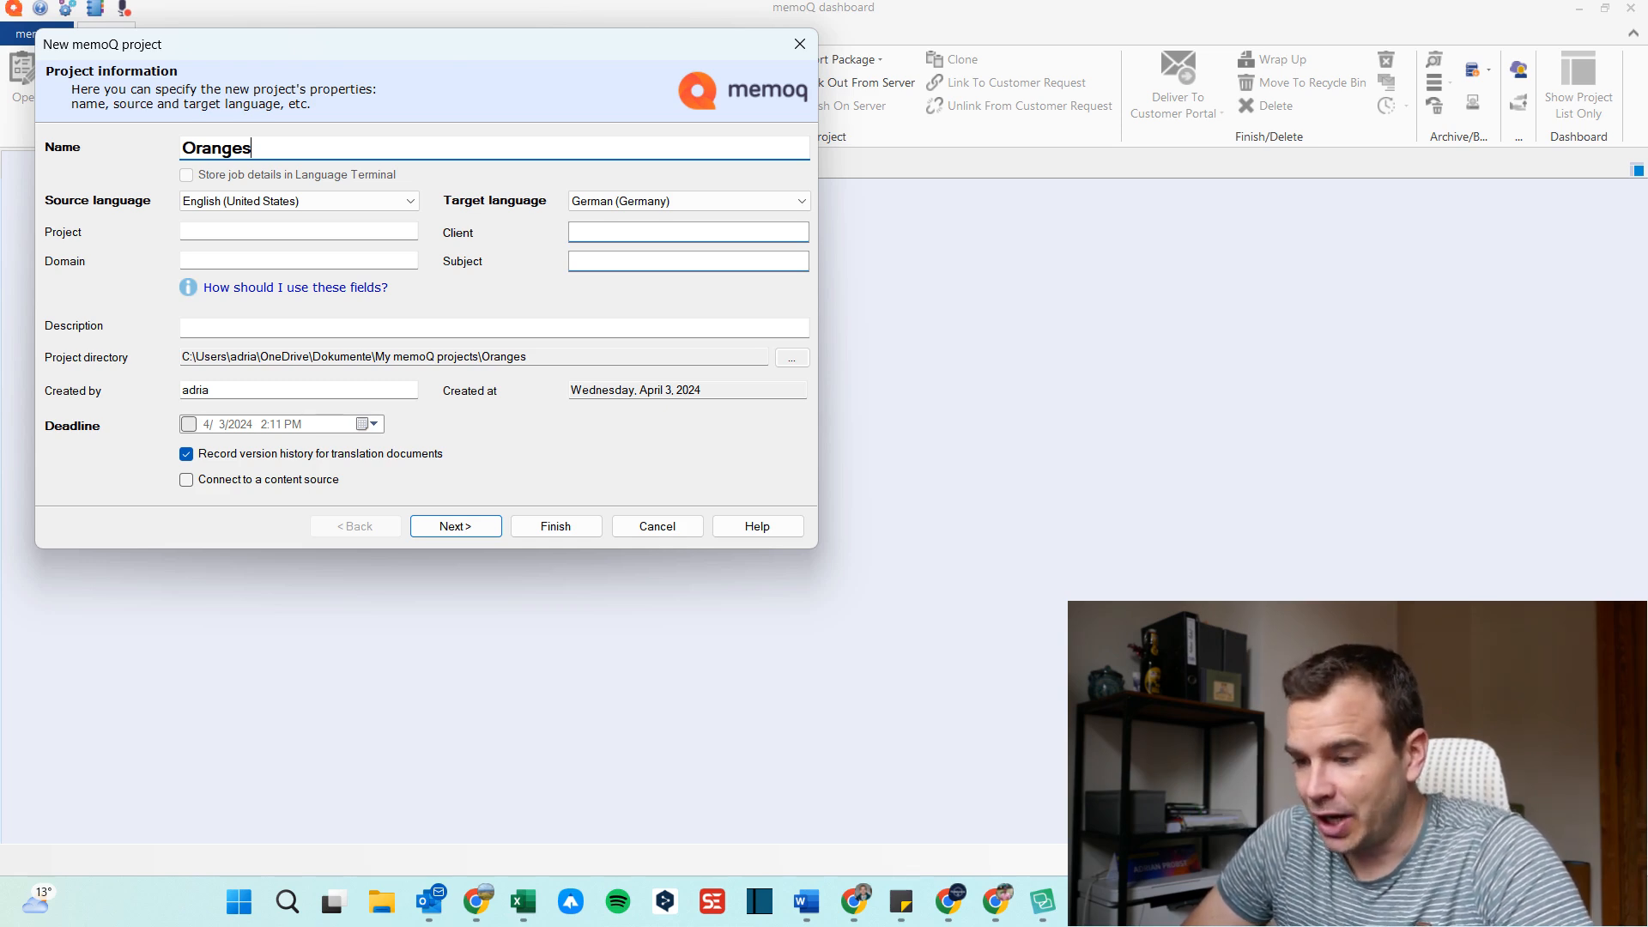
pyautogui.click(453, 525)
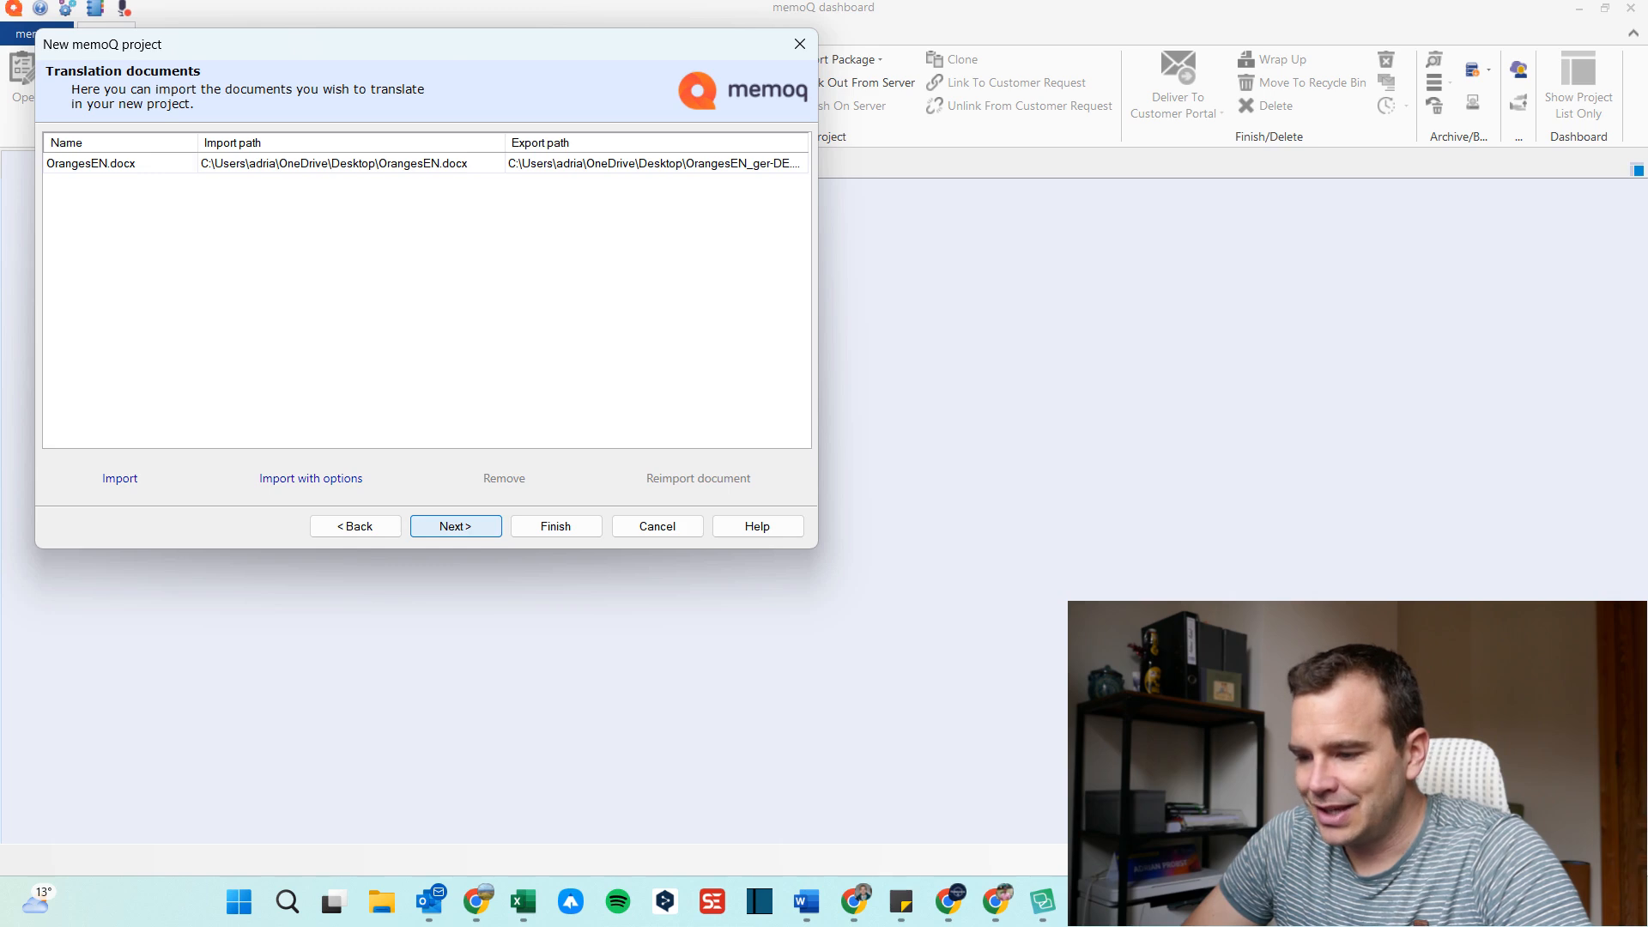
pyautogui.click(455, 525)
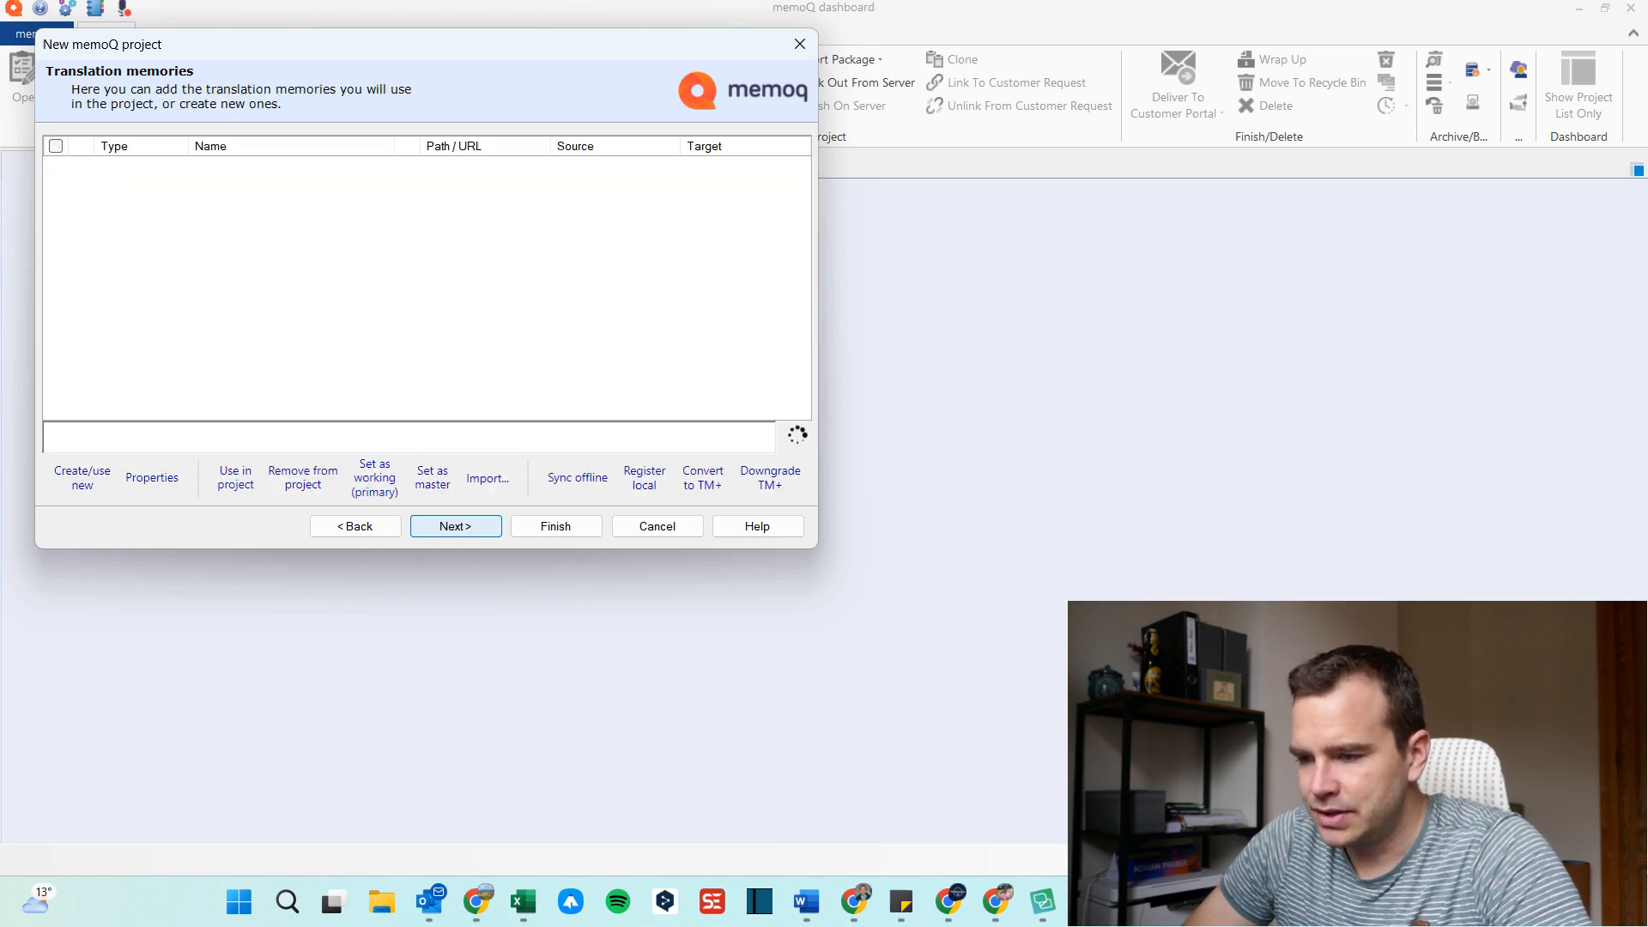
pyautogui.click(80, 477)
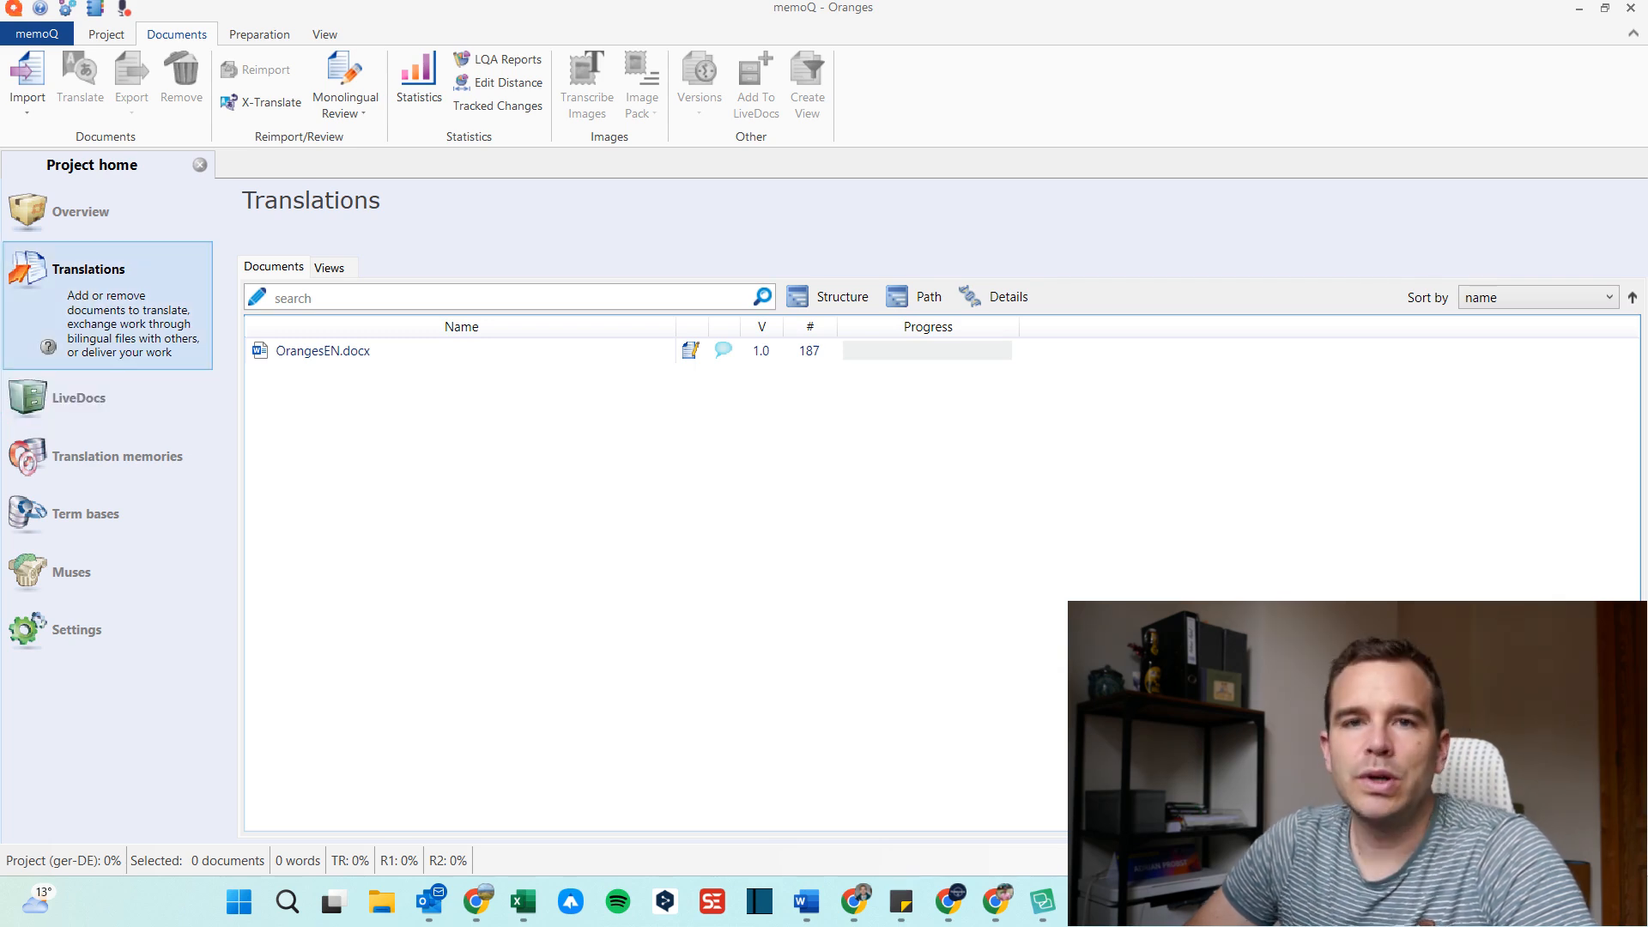
# Show the LiveDocs section of the Oranges project, currently with no corpora.
pyautogui.click(79, 396)
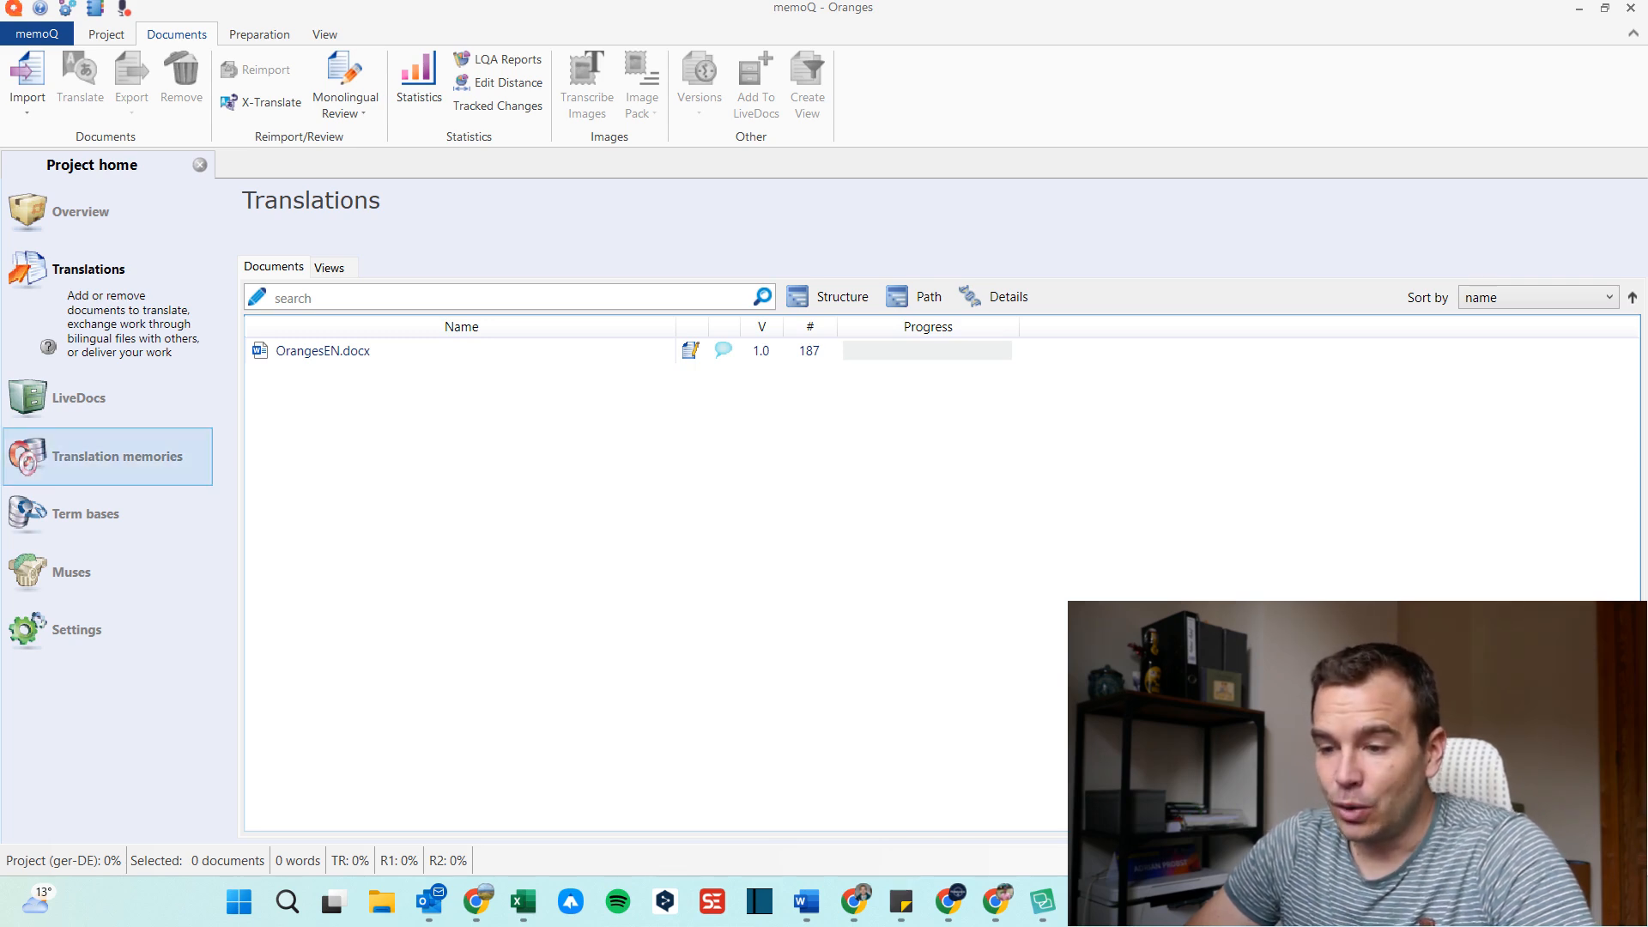
pyautogui.click(77, 396)
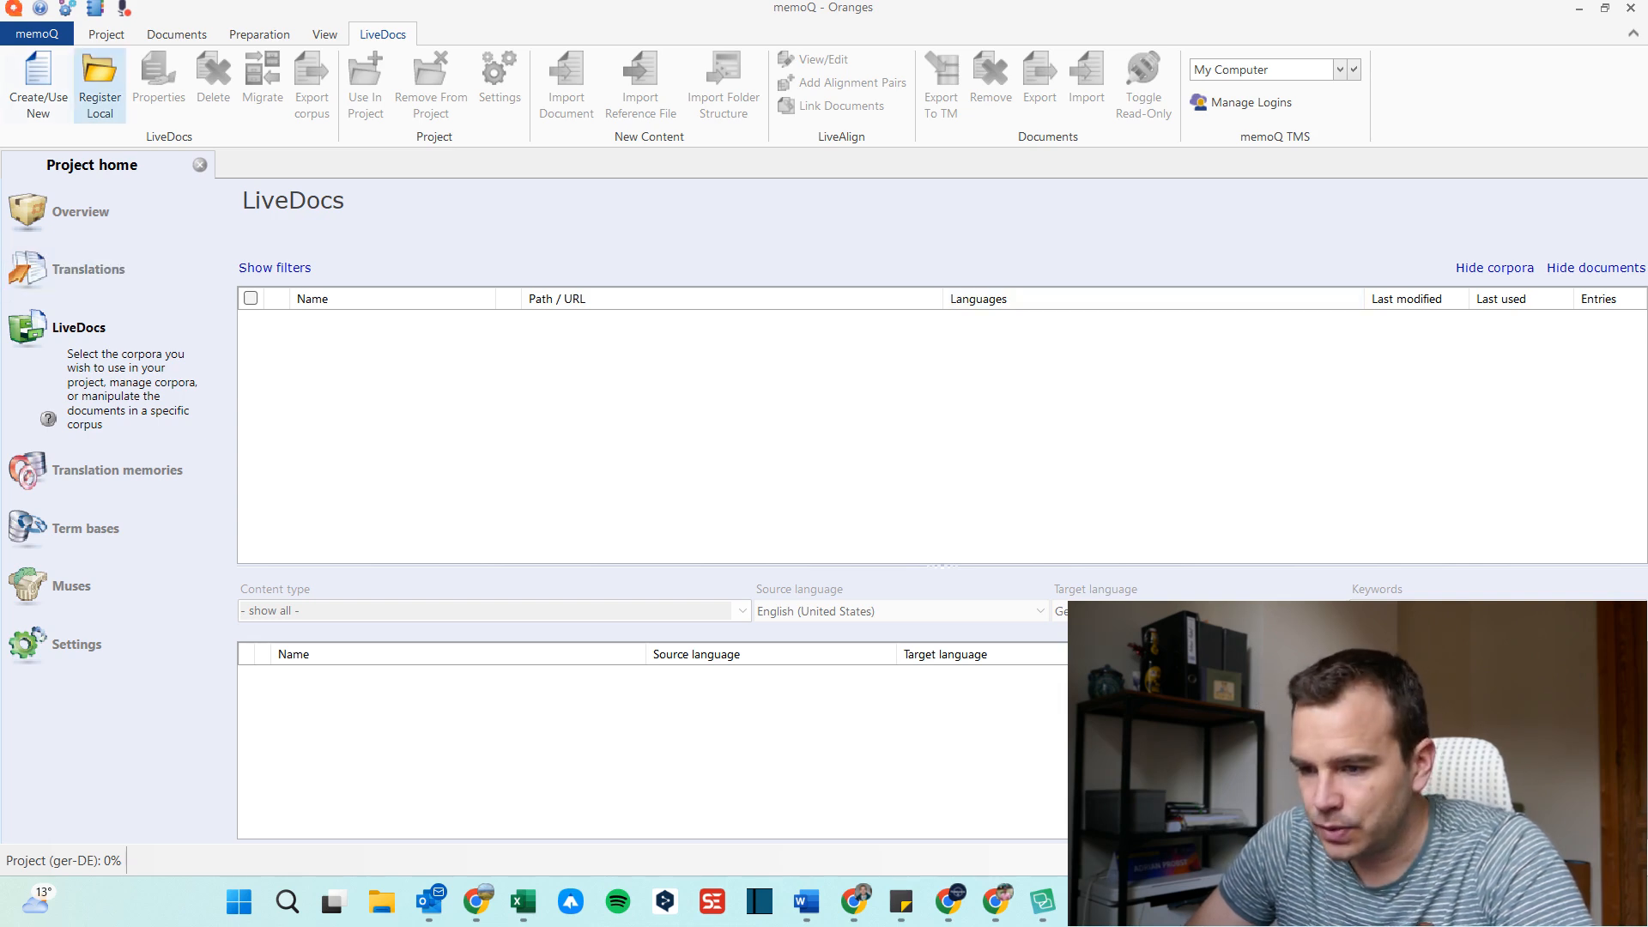
# Start a new LiveDocs corpus to be named Lemons for the project.
pyautogui.click(36, 84)
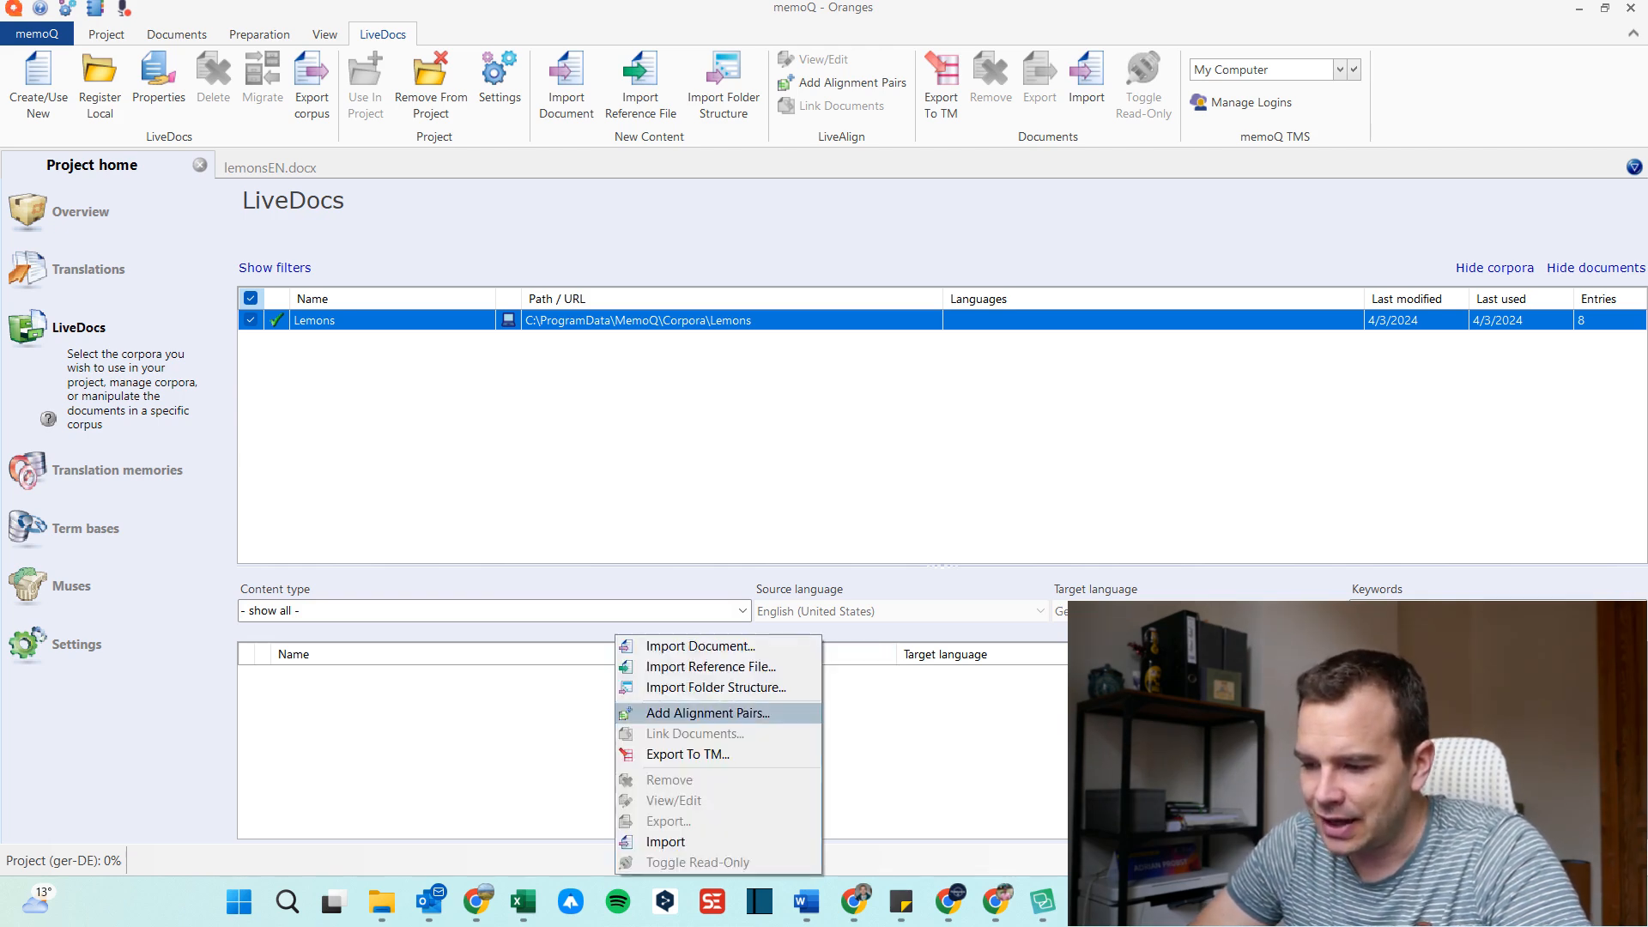
# Add lemonsEN.docx and lemonsDE.docx to the Lemons corpus as an alignment pair.
pyautogui.click(711, 712)
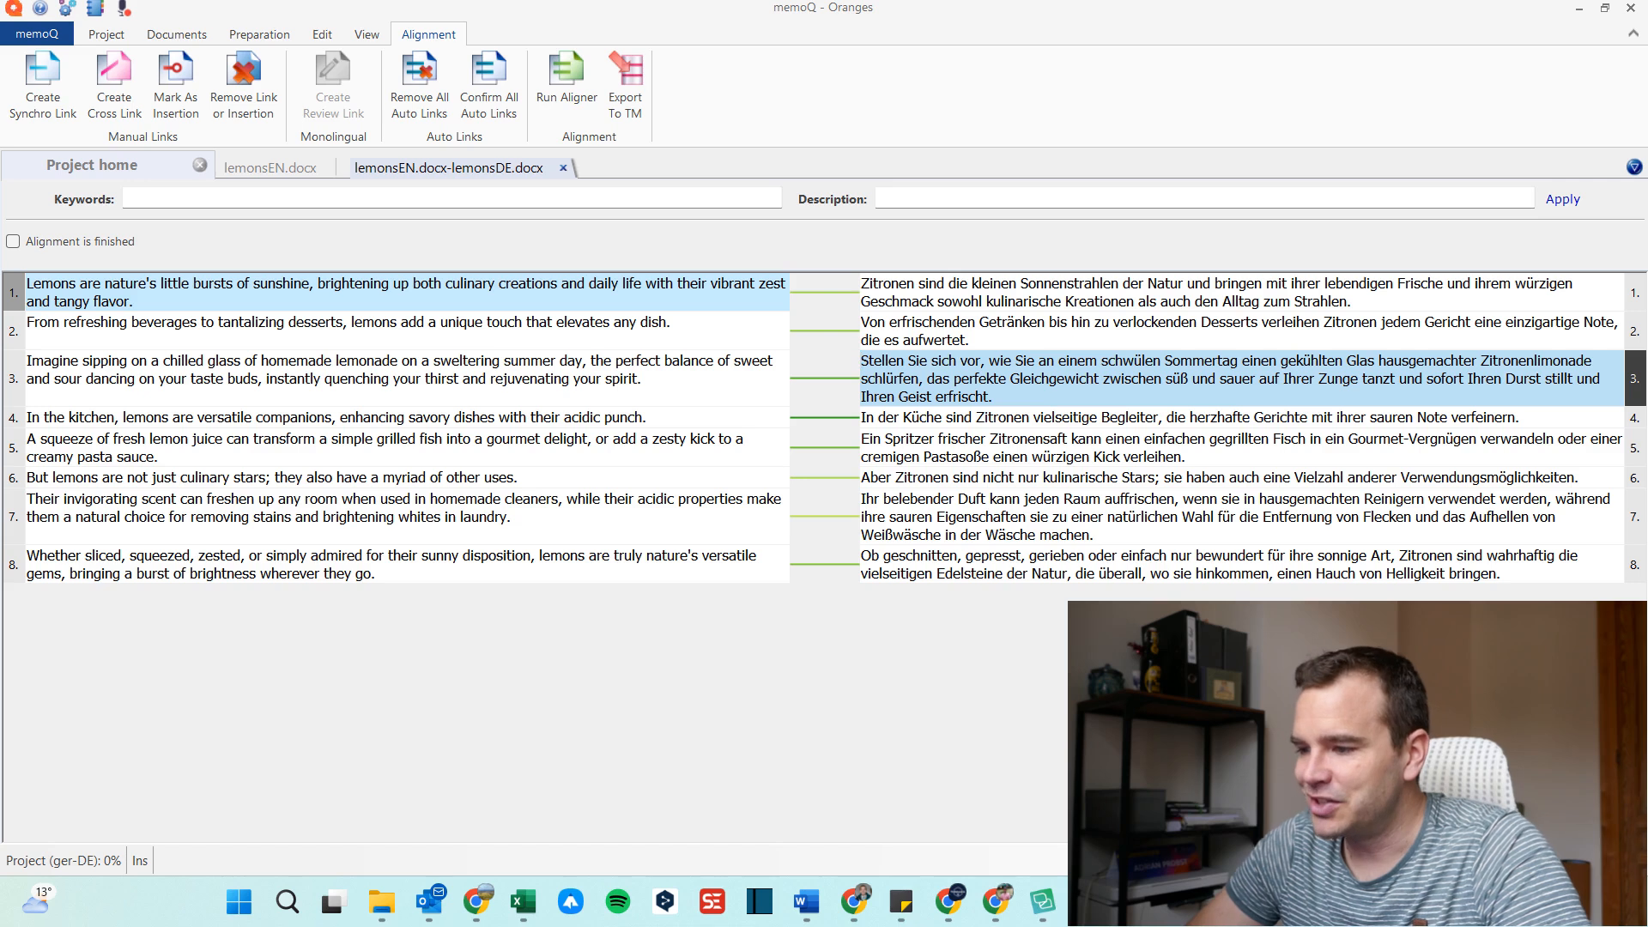
# Confirm all auto-linked sentence pairs and return to the LiveDocs overview.
pyautogui.click(1239, 292)
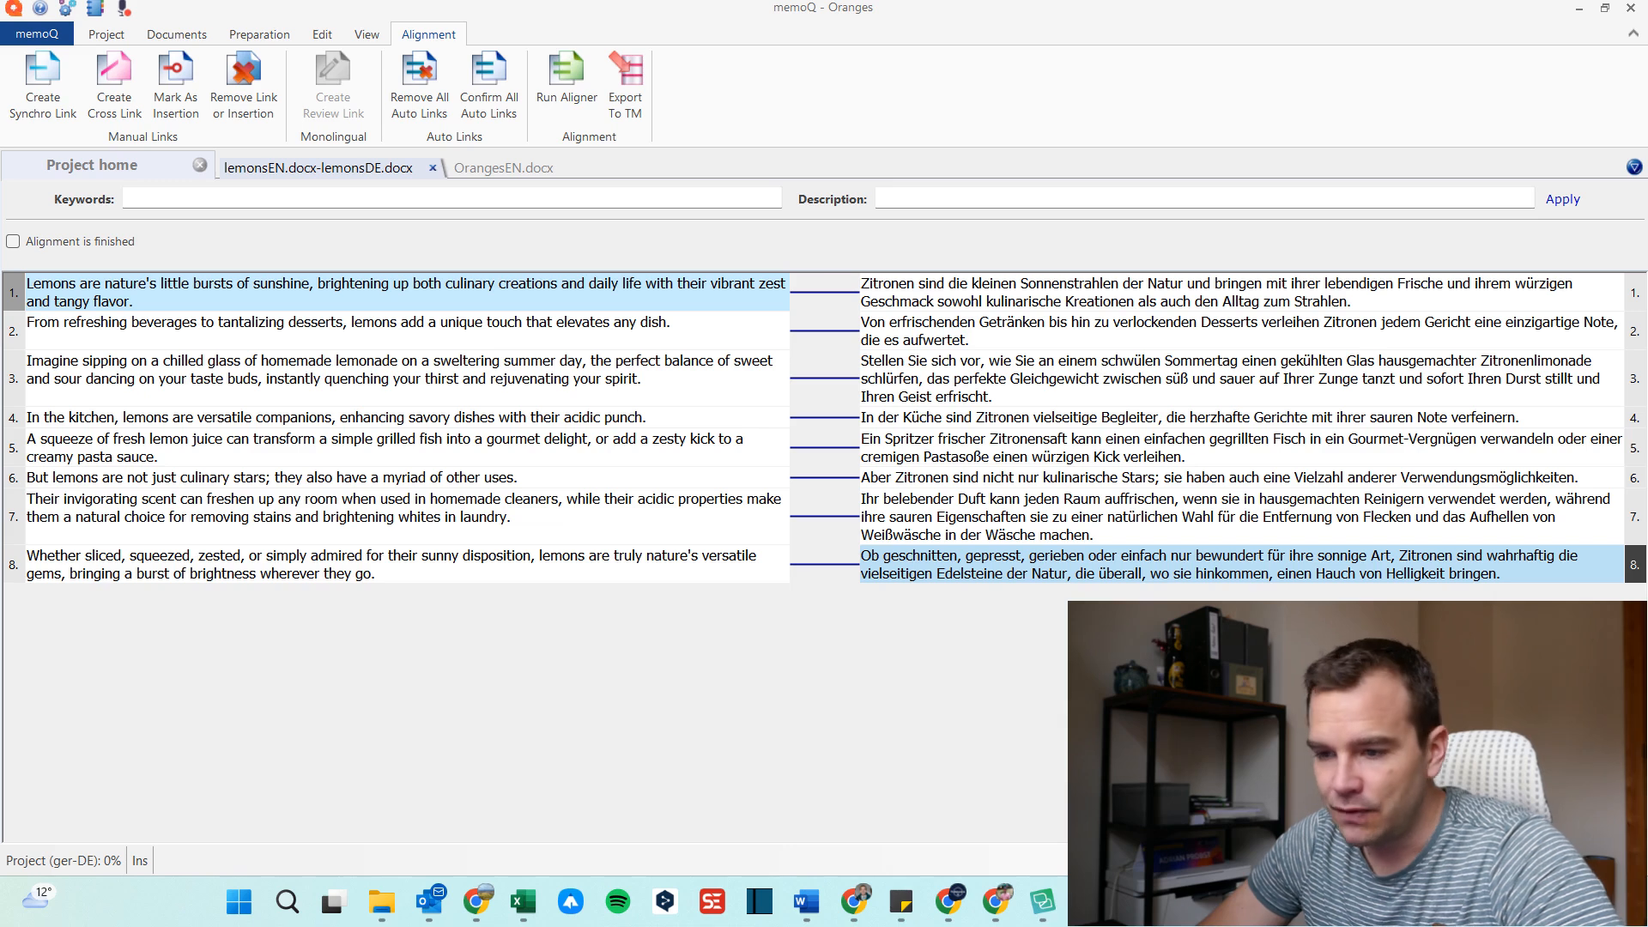
pyautogui.click(13, 240)
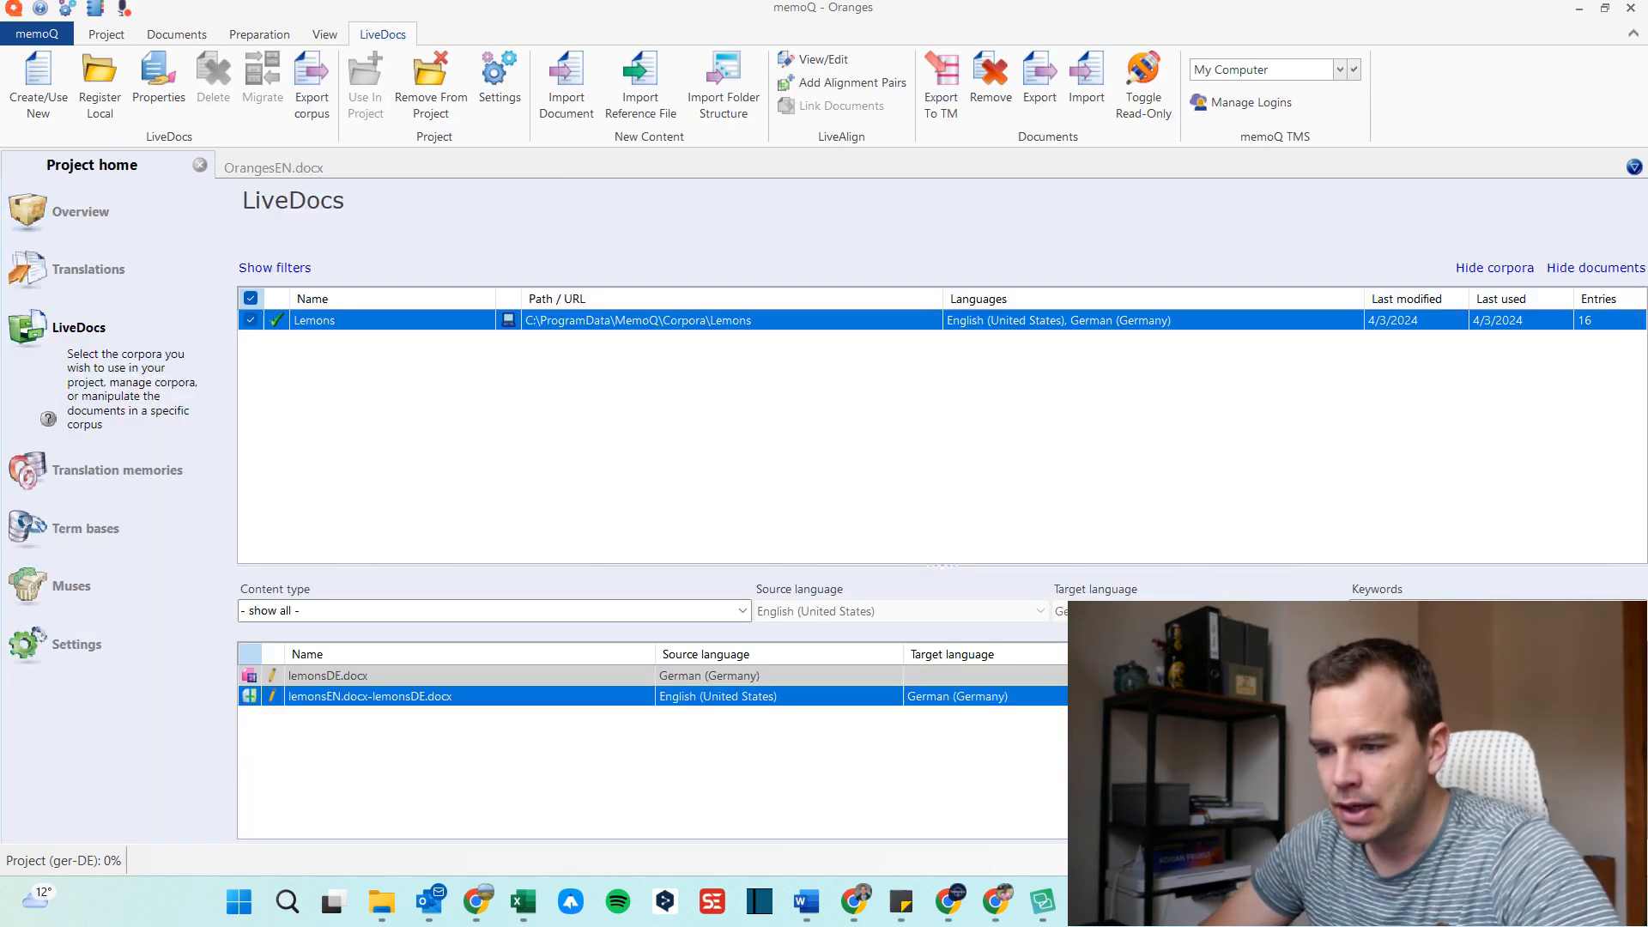
# Open OrangesEN.docx from the Translations list in the translation editor.
pyautogui.click(87, 270)
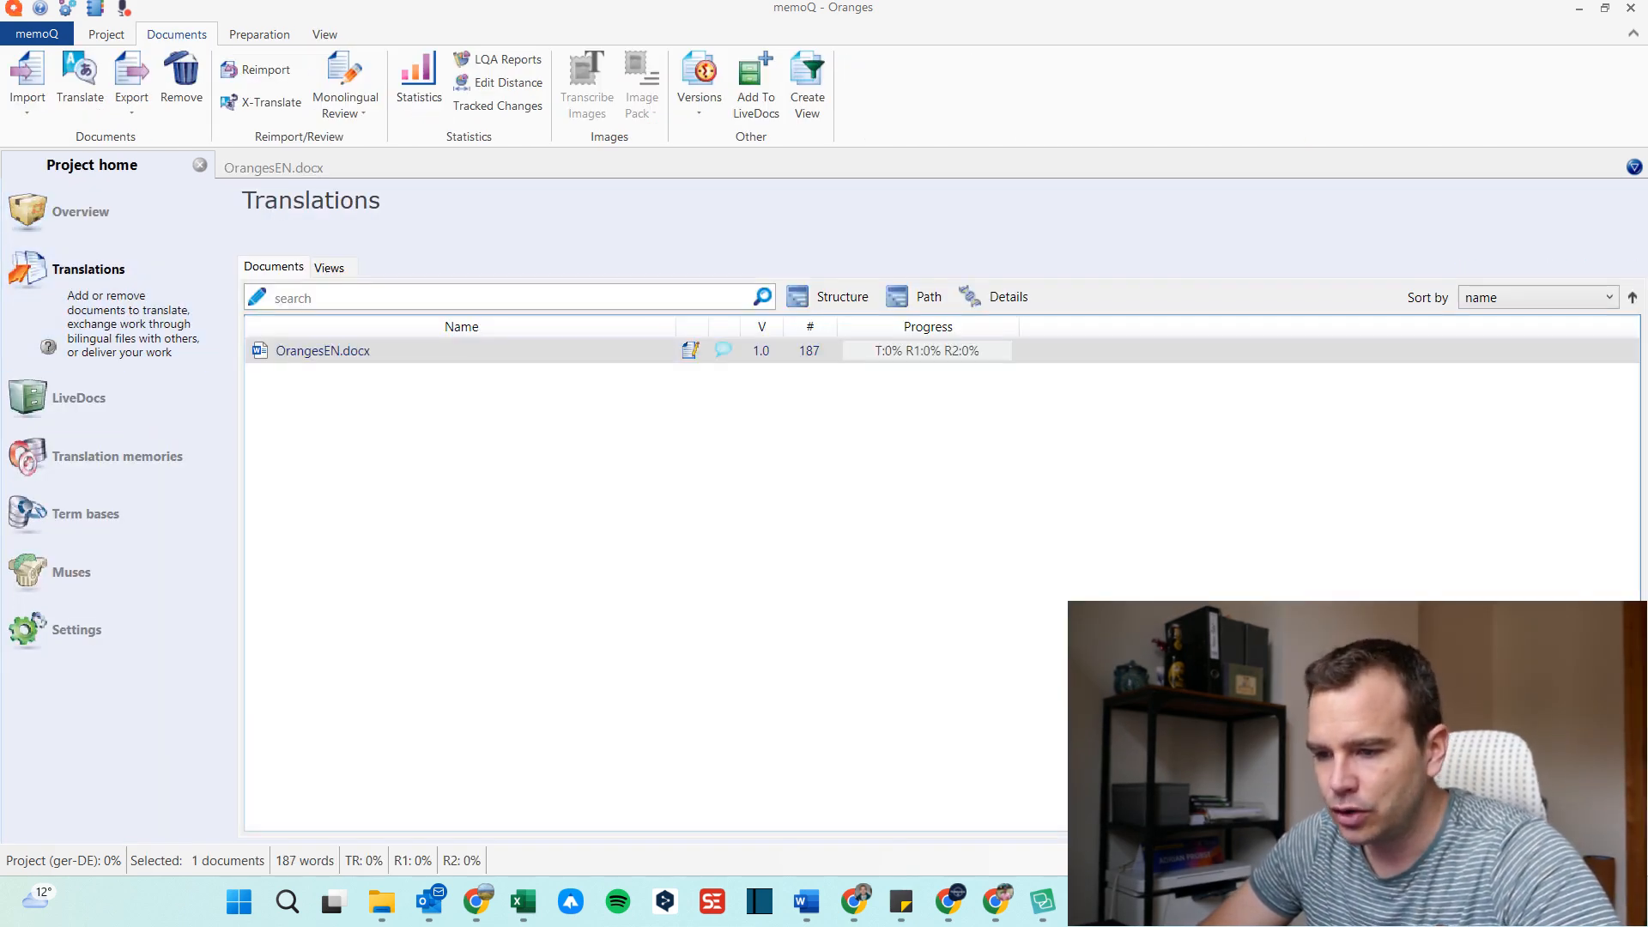
pyautogui.doubleClick(323, 350)
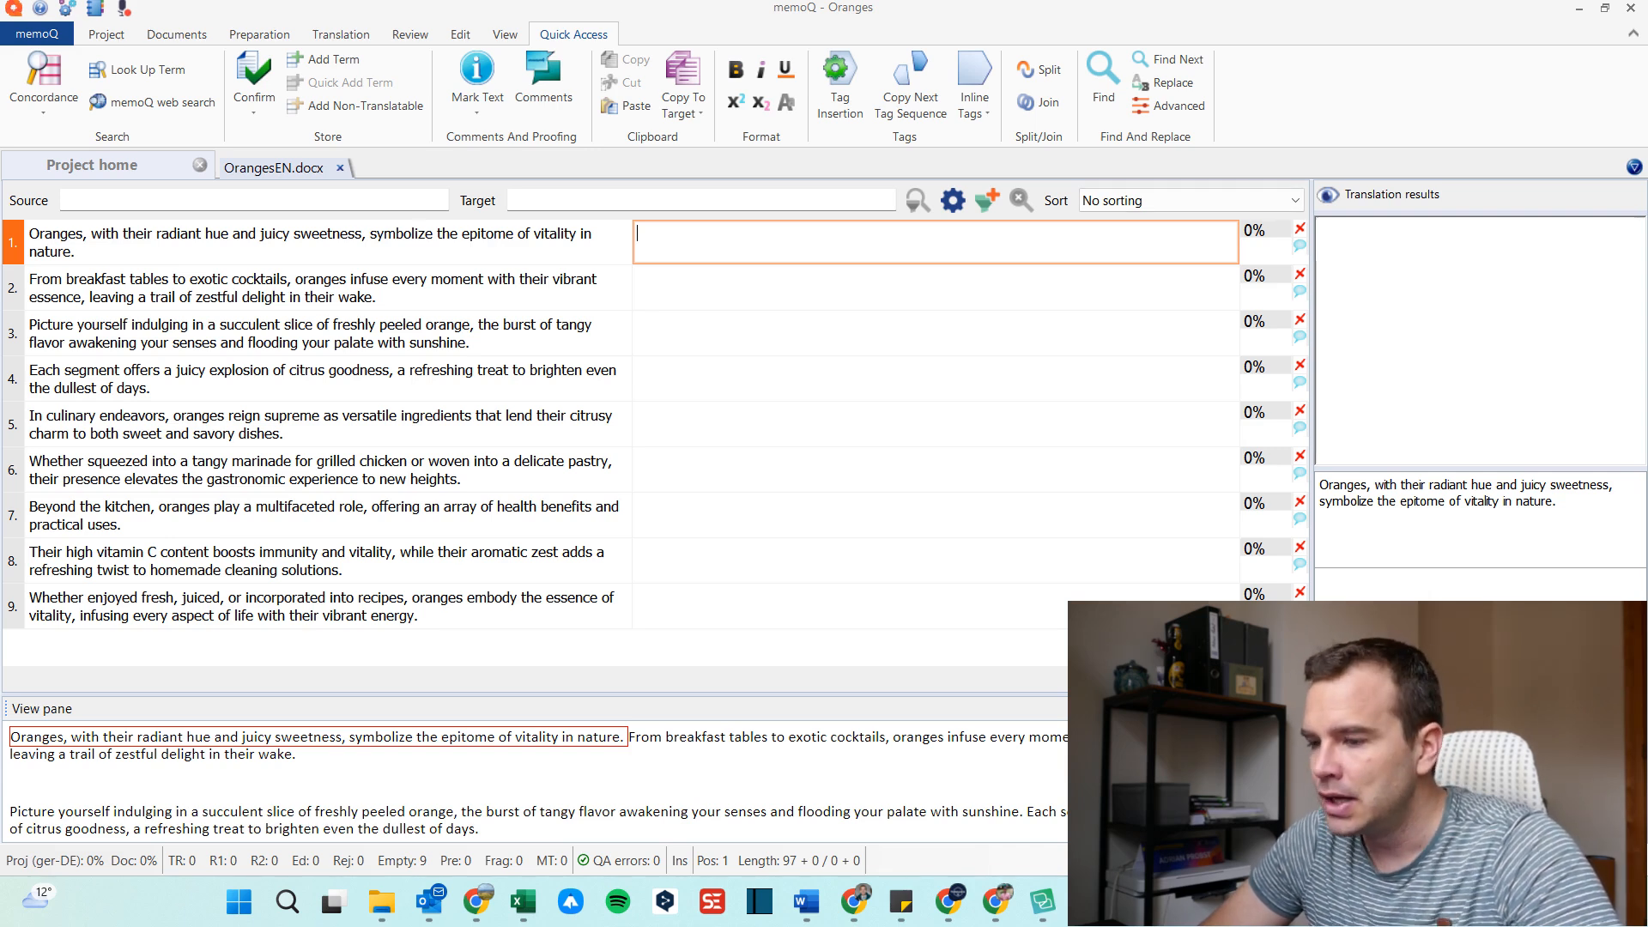
# Bring up the Concordance search window from the Translation ribbon.
pyautogui.click(340, 35)
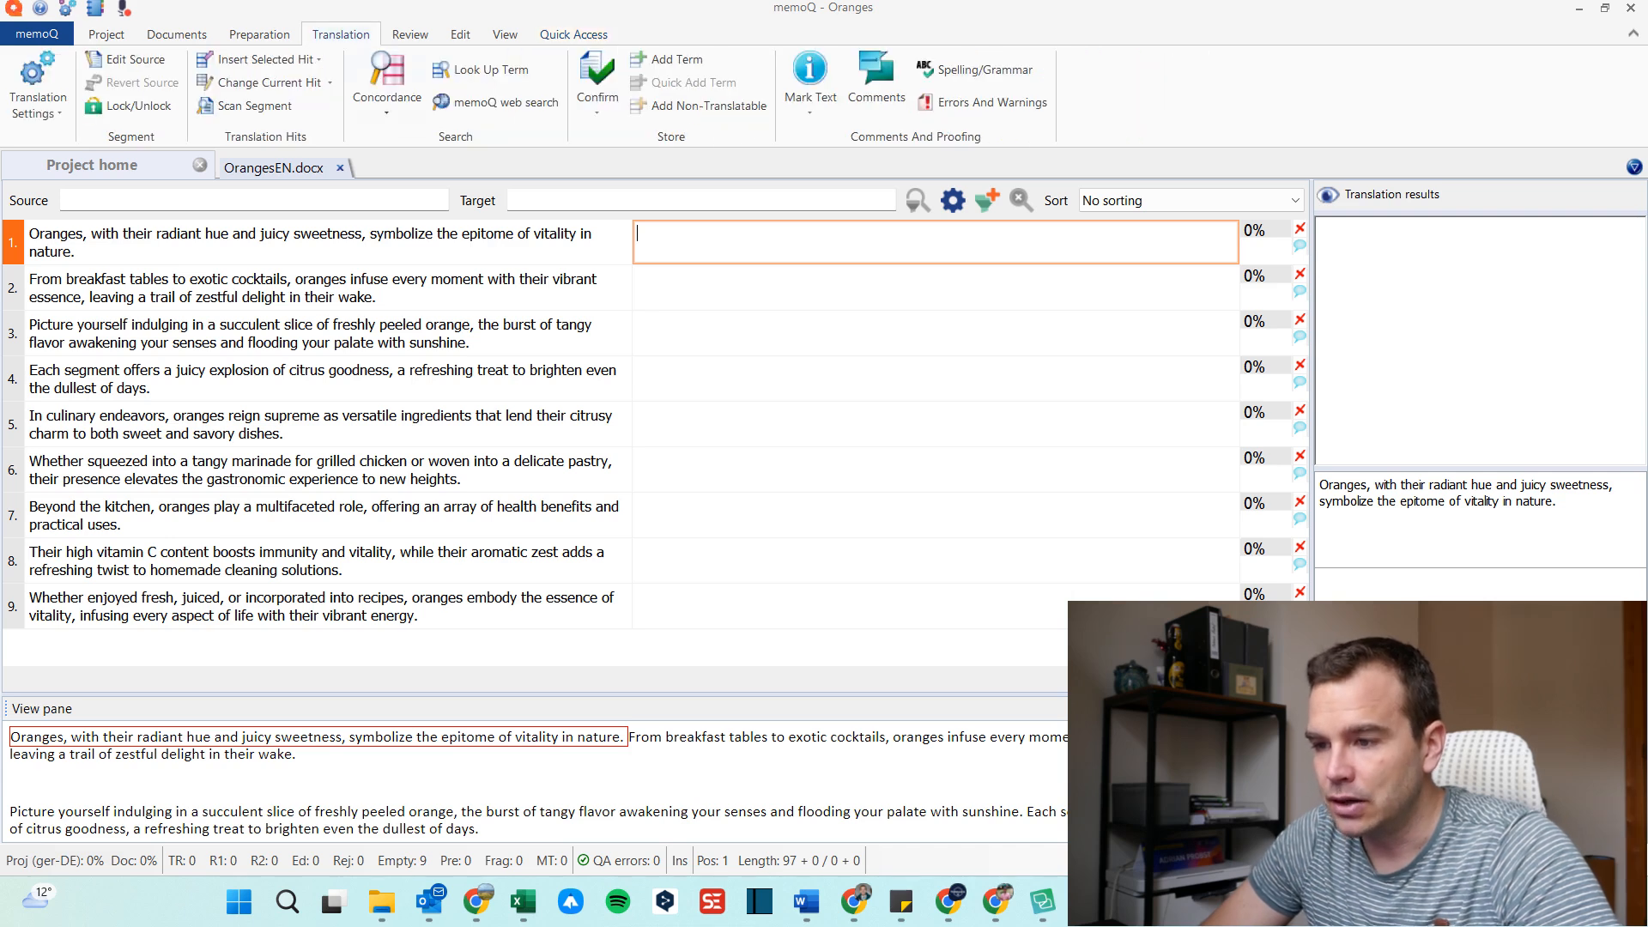
pyautogui.click(387, 79)
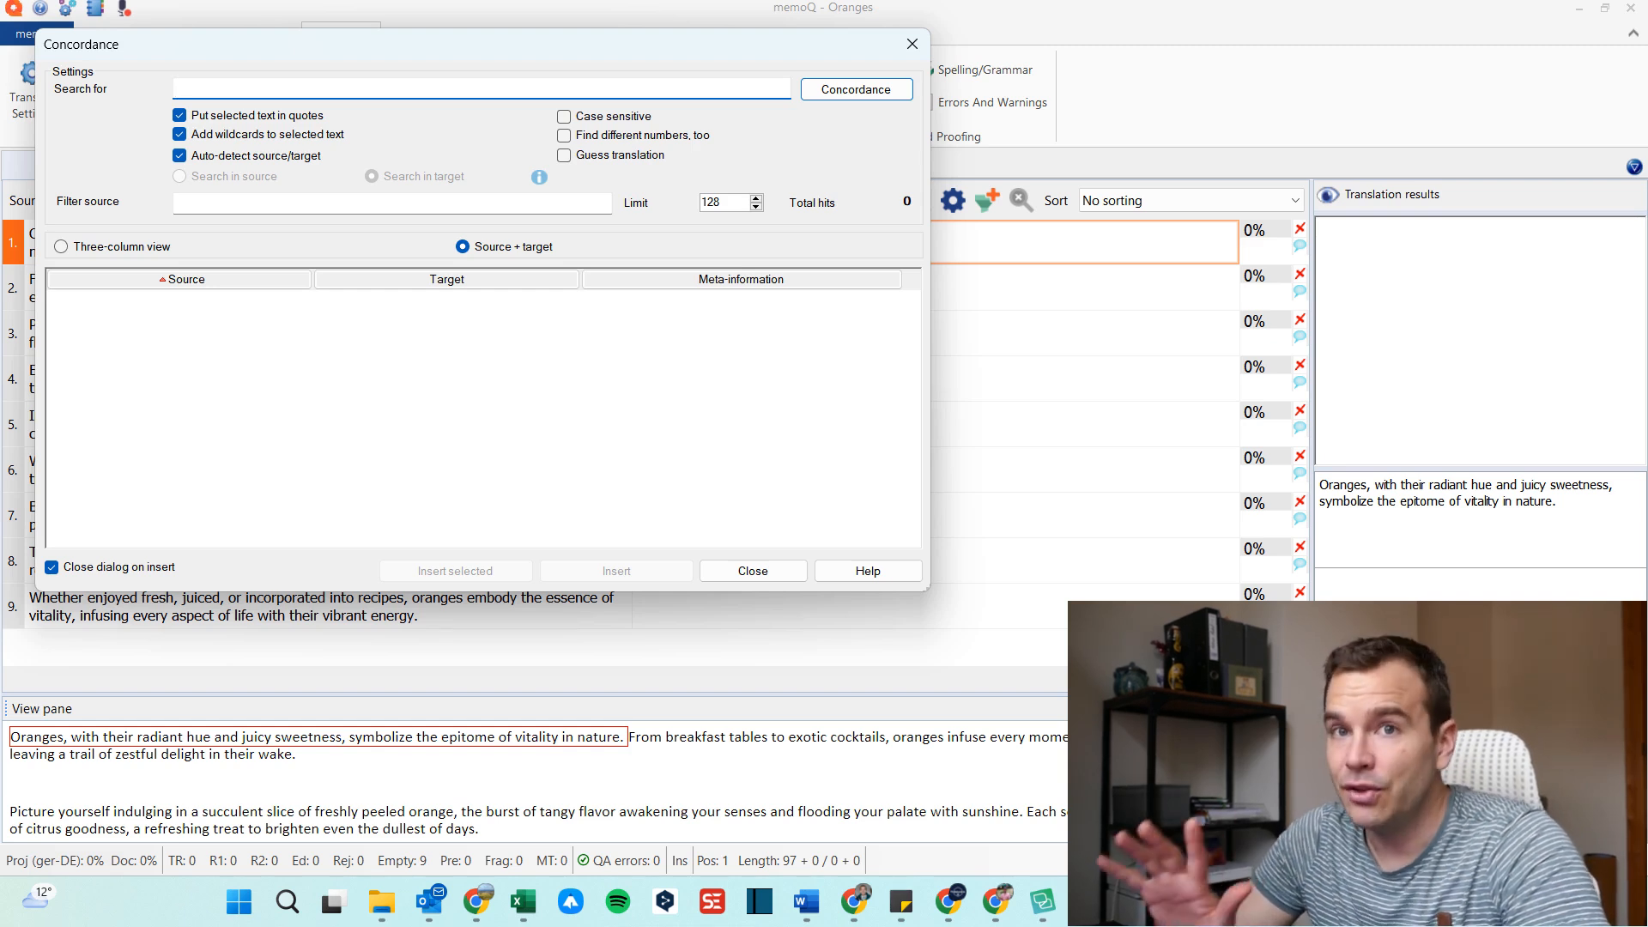
# Search the corpus for Zitronen (five matches), then for Desserts (one match).
pyautogui.write('Zitronen')
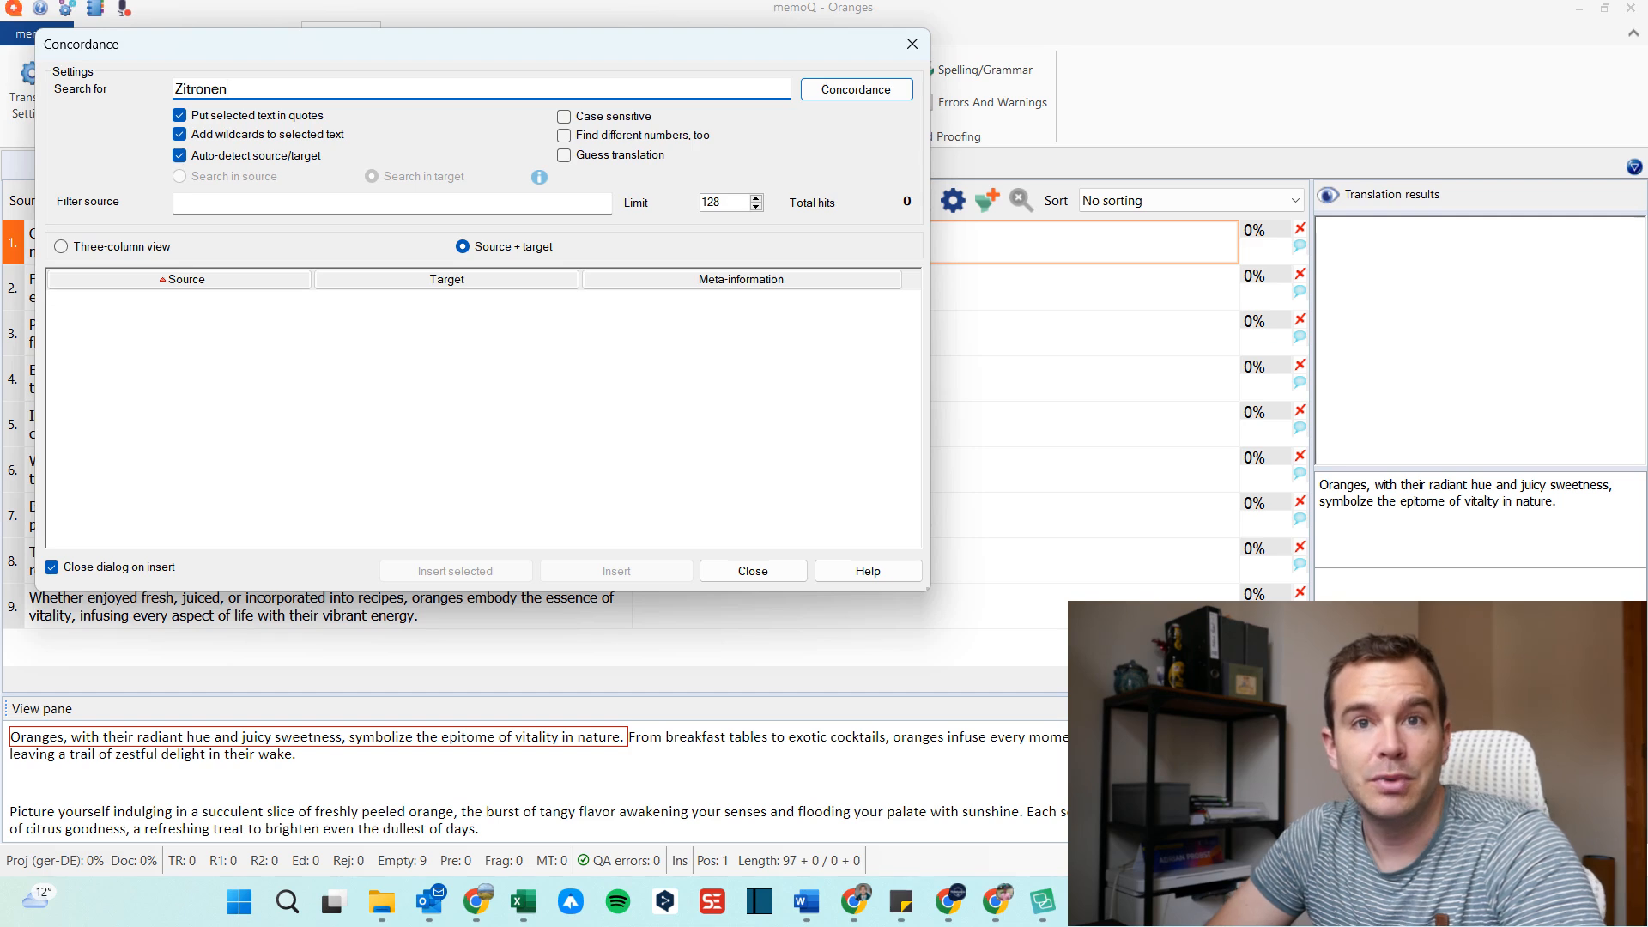
pyautogui.click(855, 87)
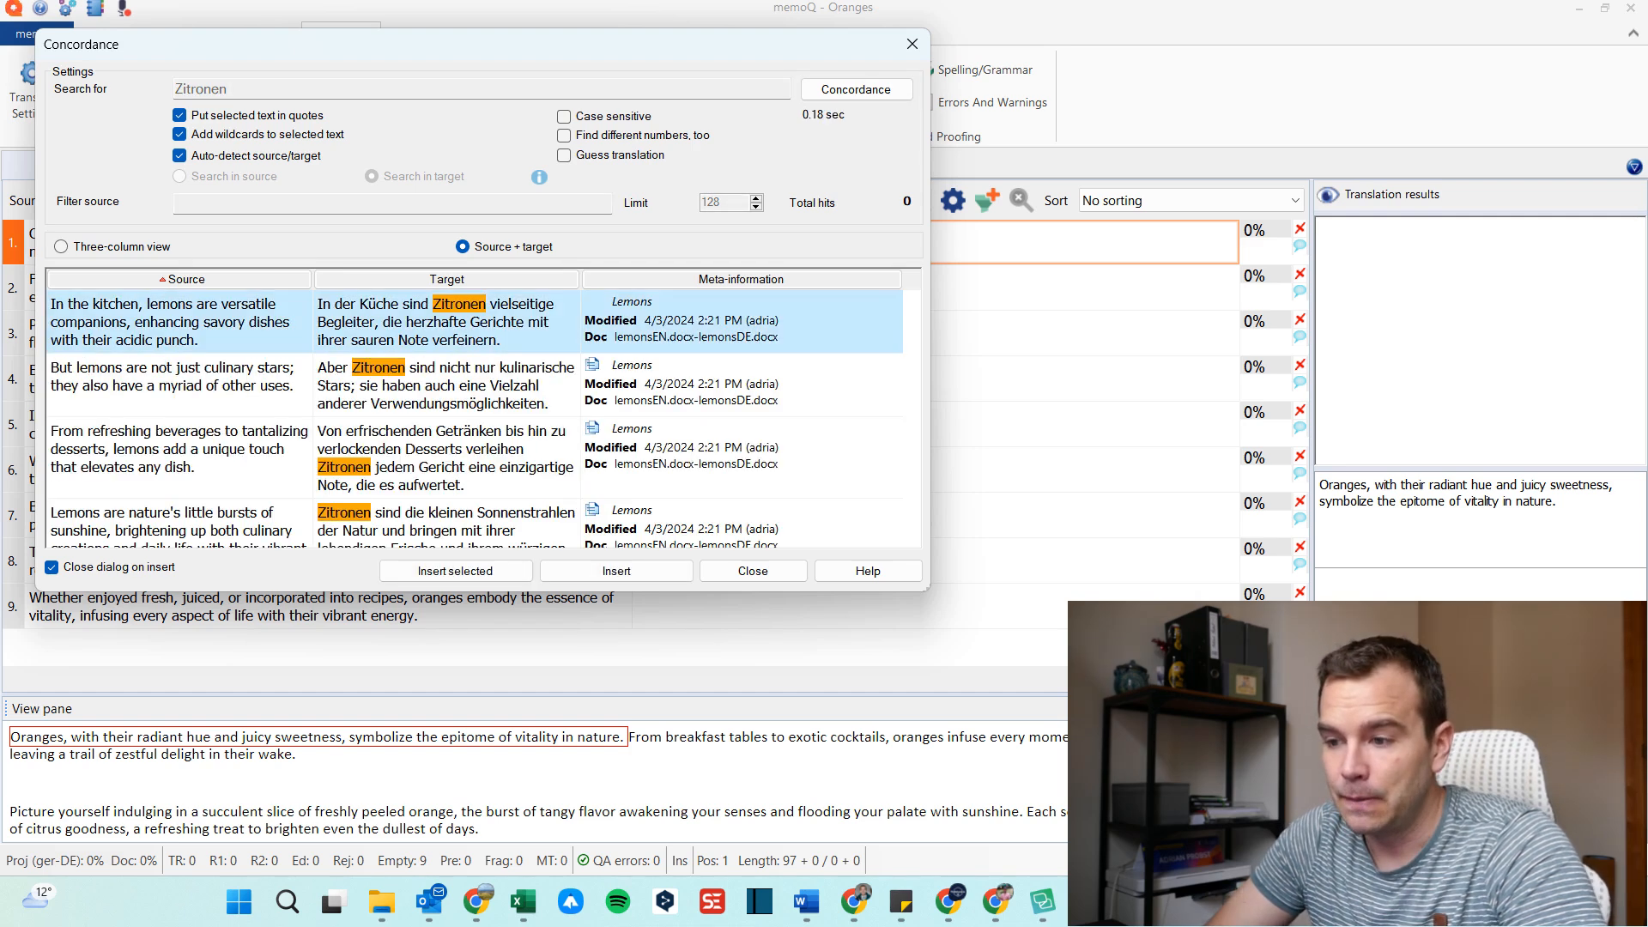
pyautogui.click(855, 88)
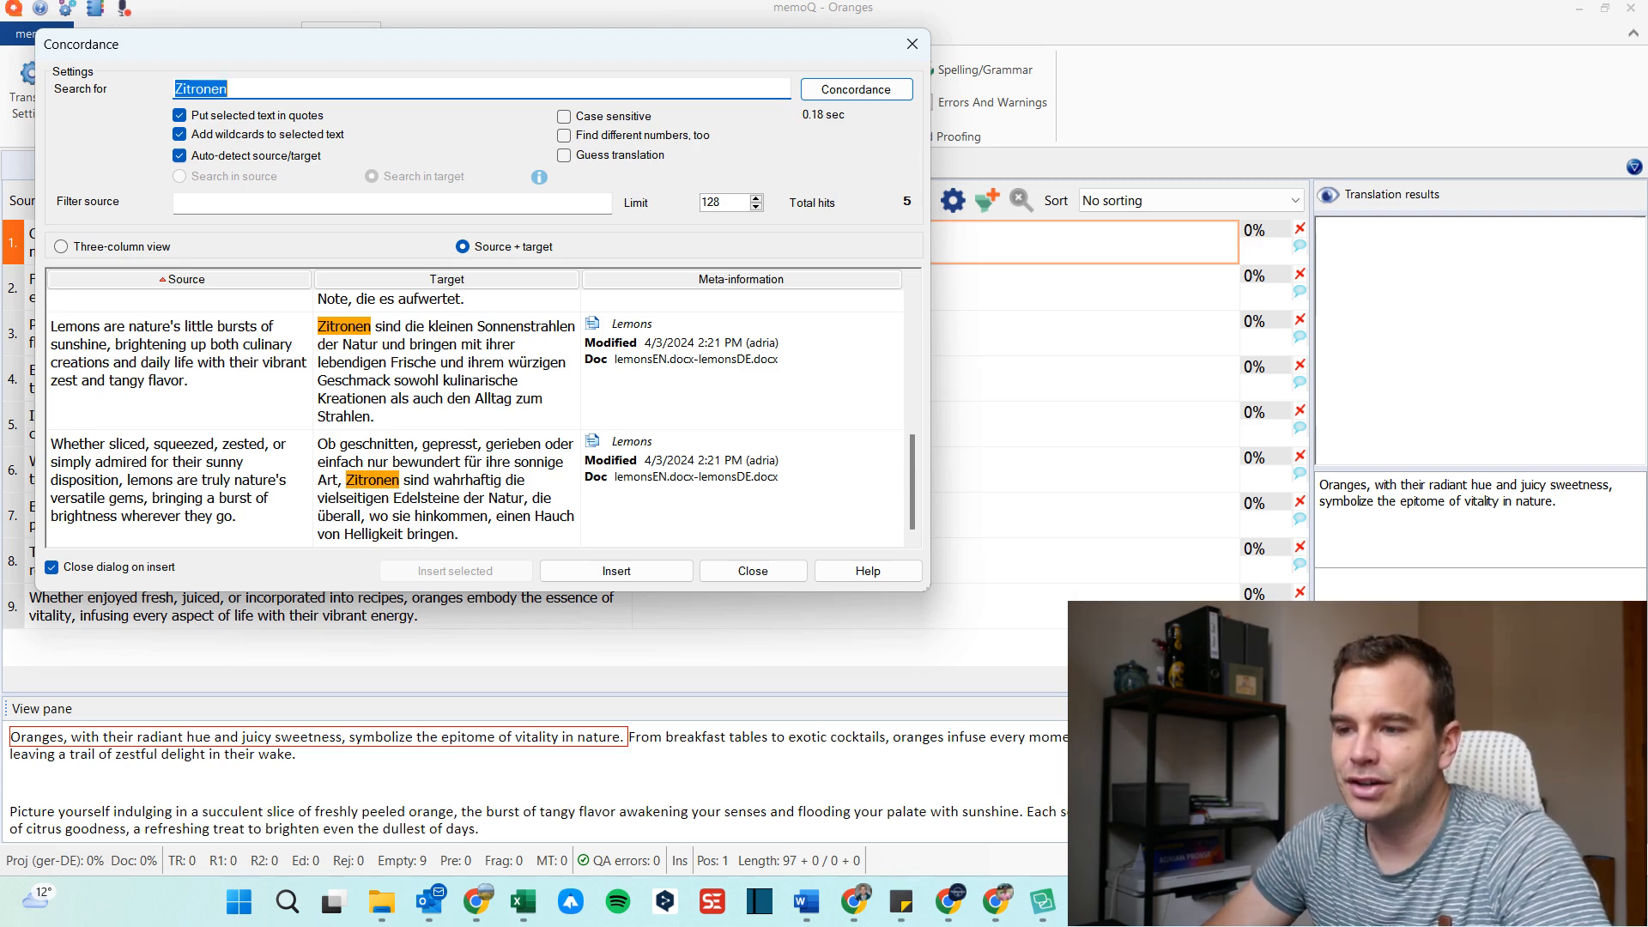
pyautogui.write('D')
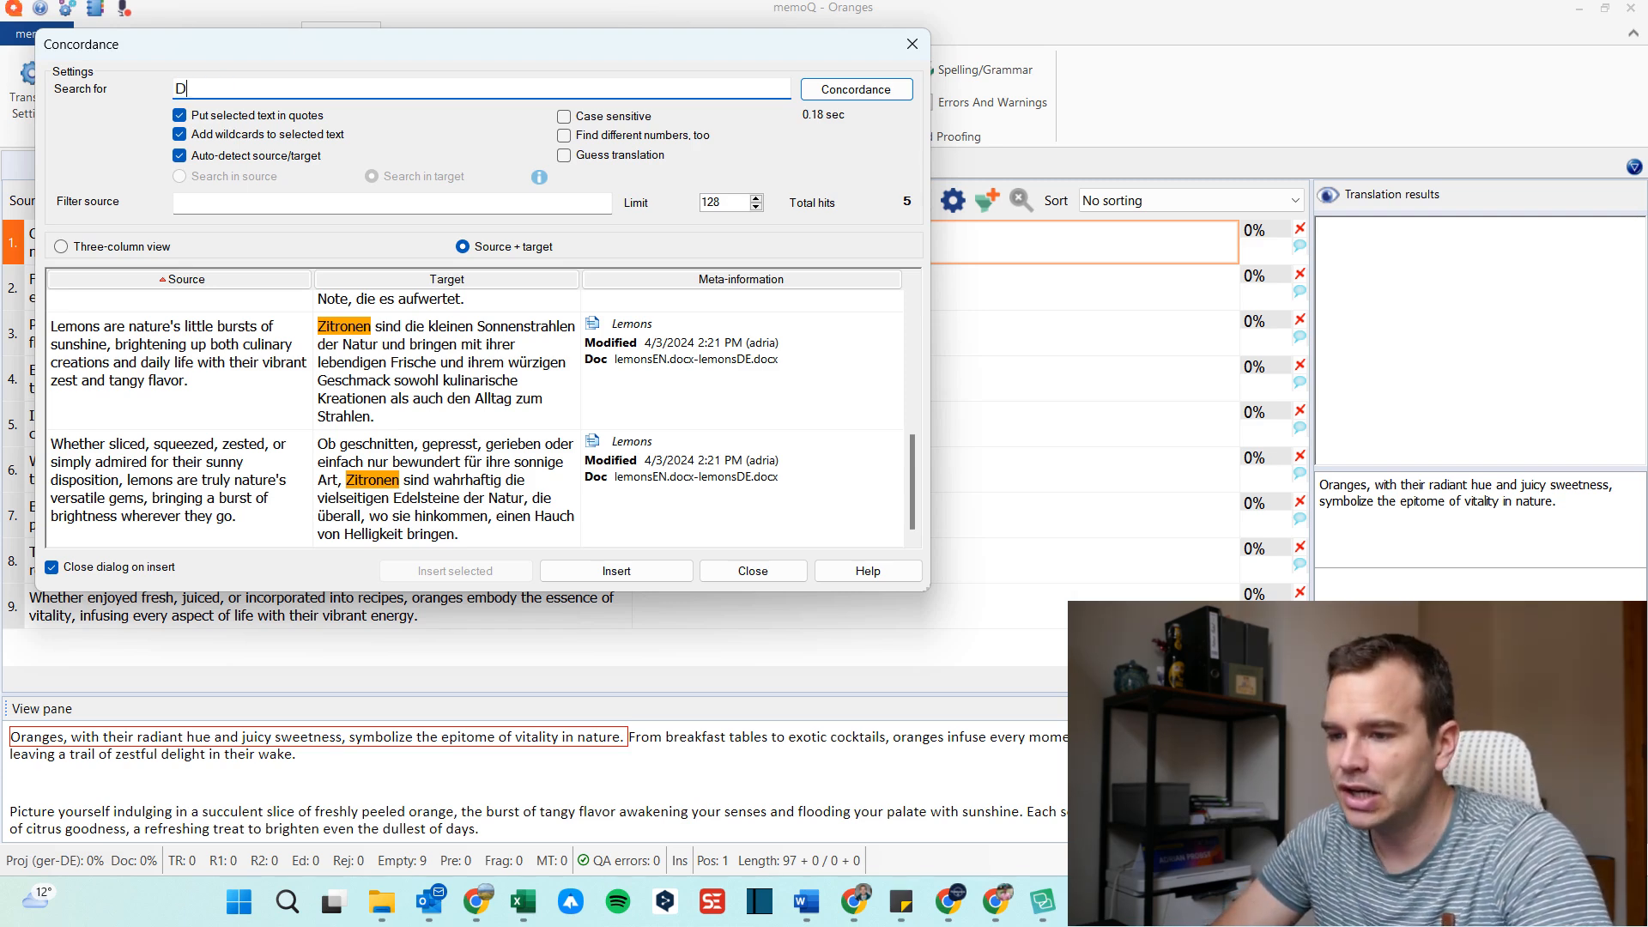
pyautogui.write('esserts')
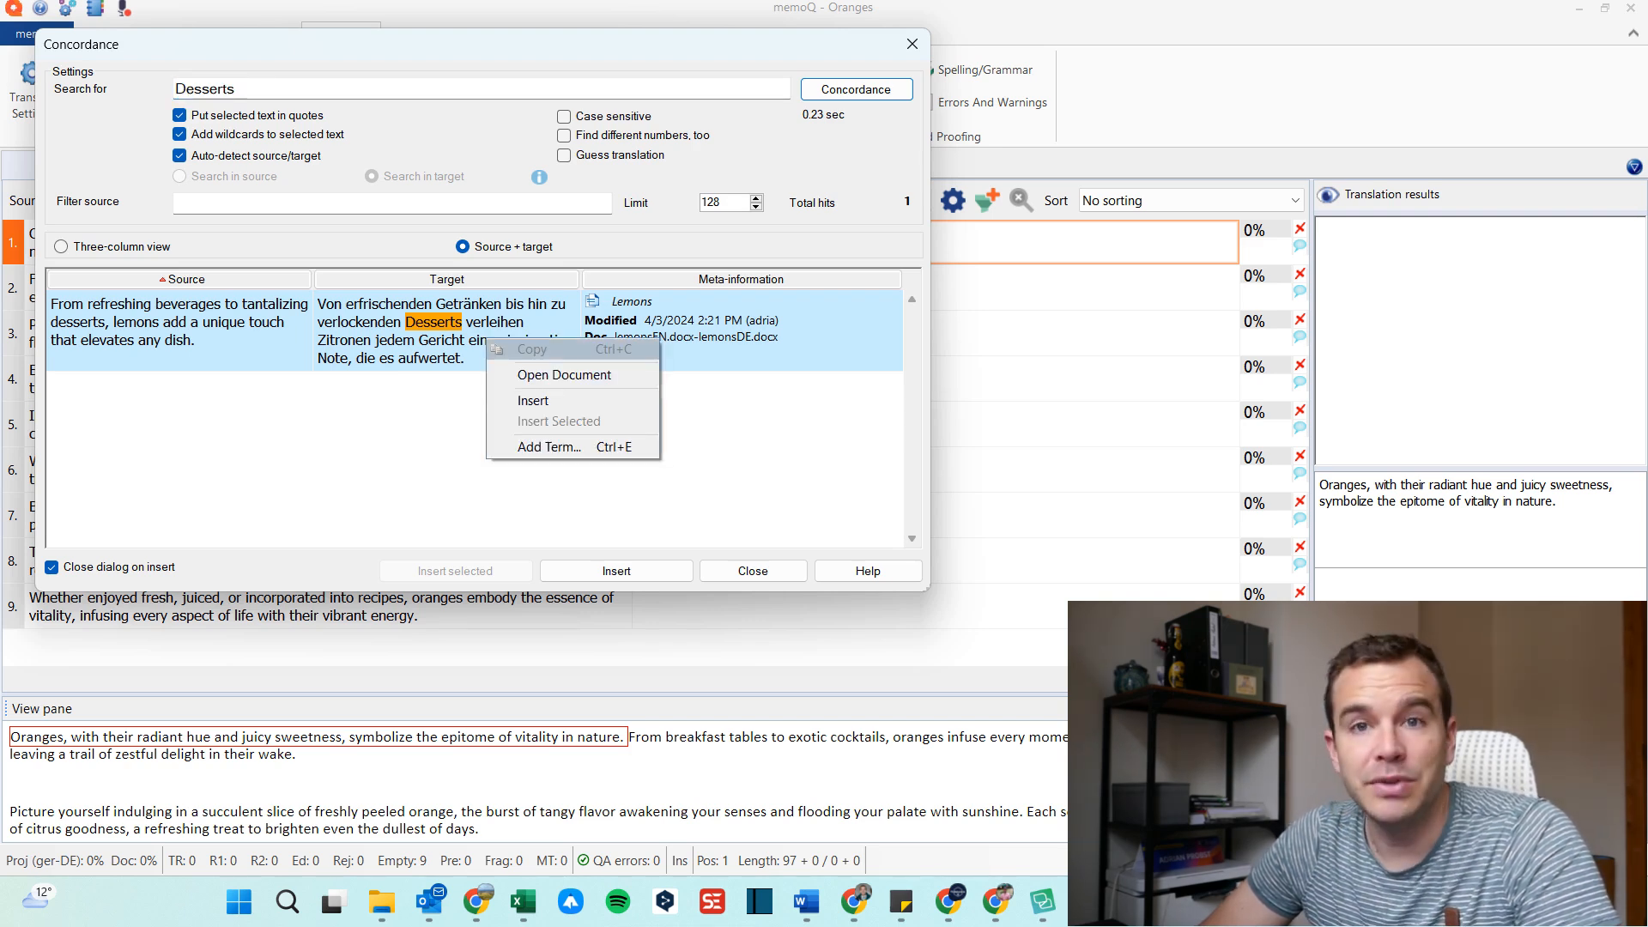
pyautogui.moveTo(565, 376)
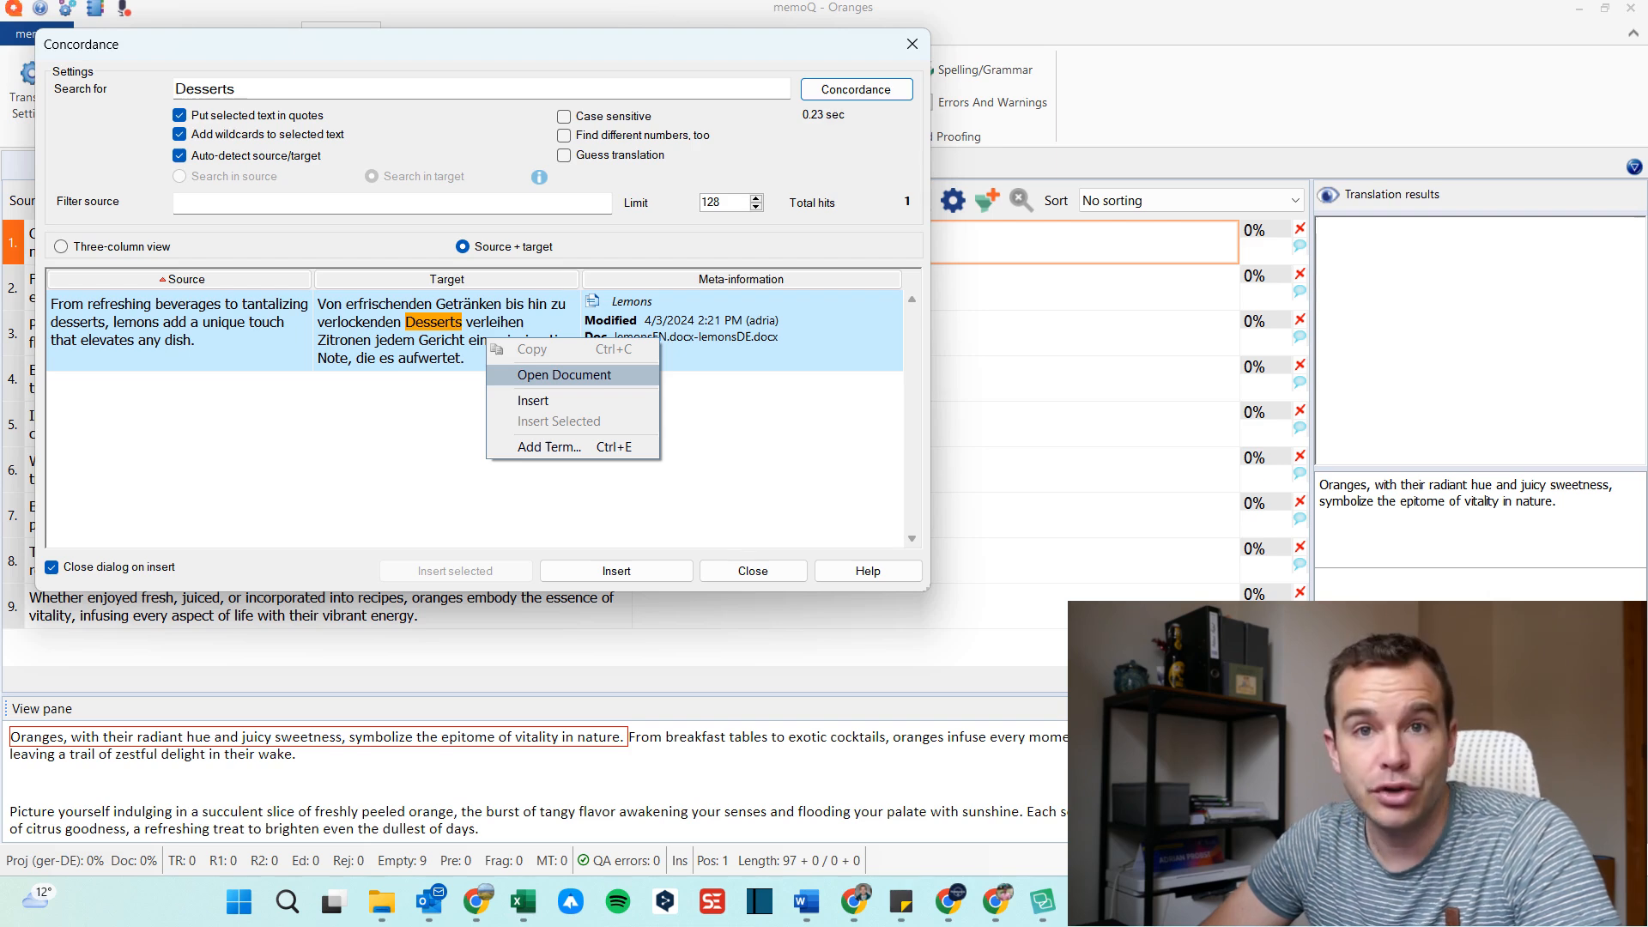